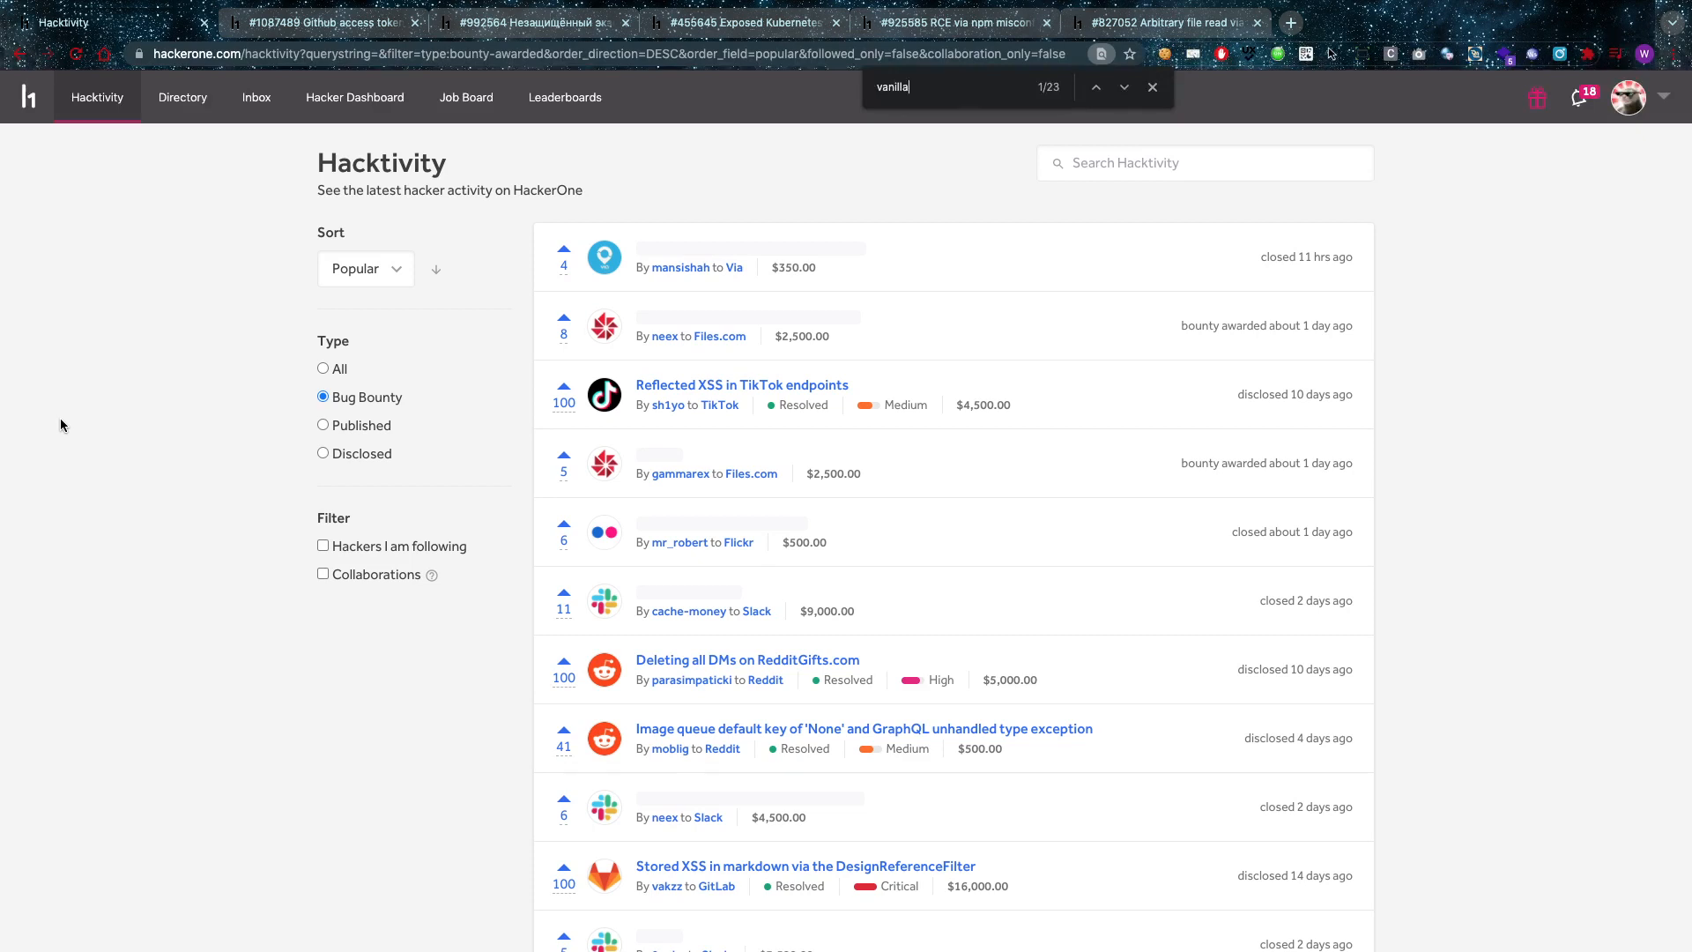
Bring up Shopify's $50,000 report #1087489, 'Github access token exposure'
scroll(down, 3)
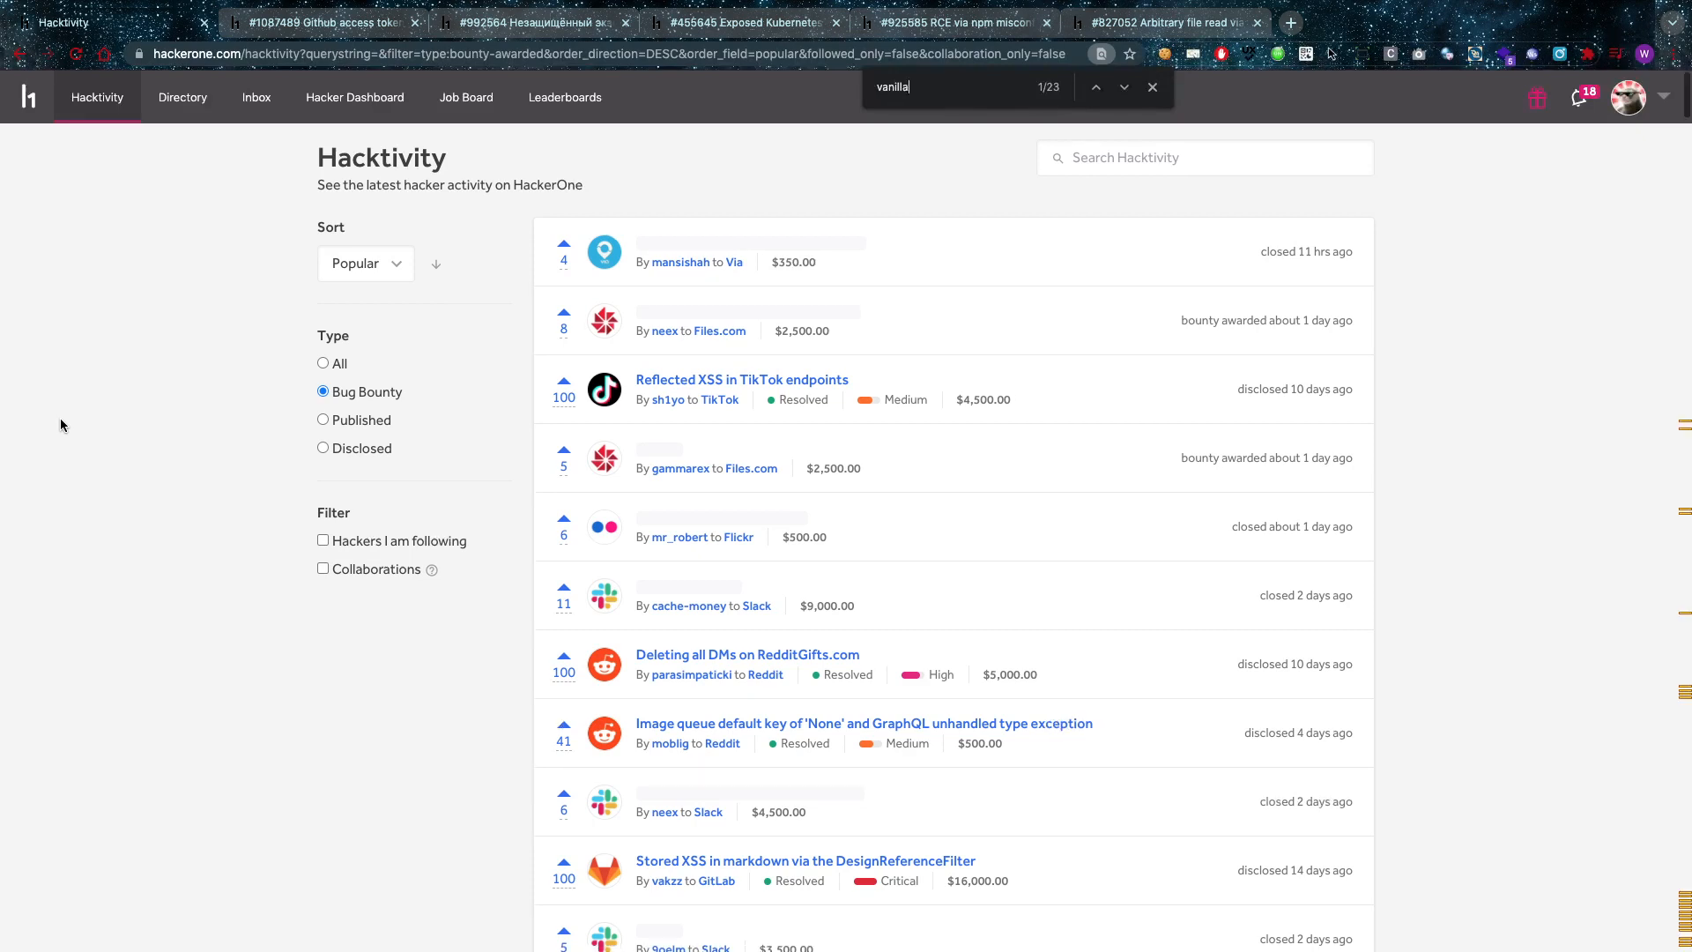
click(321, 21)
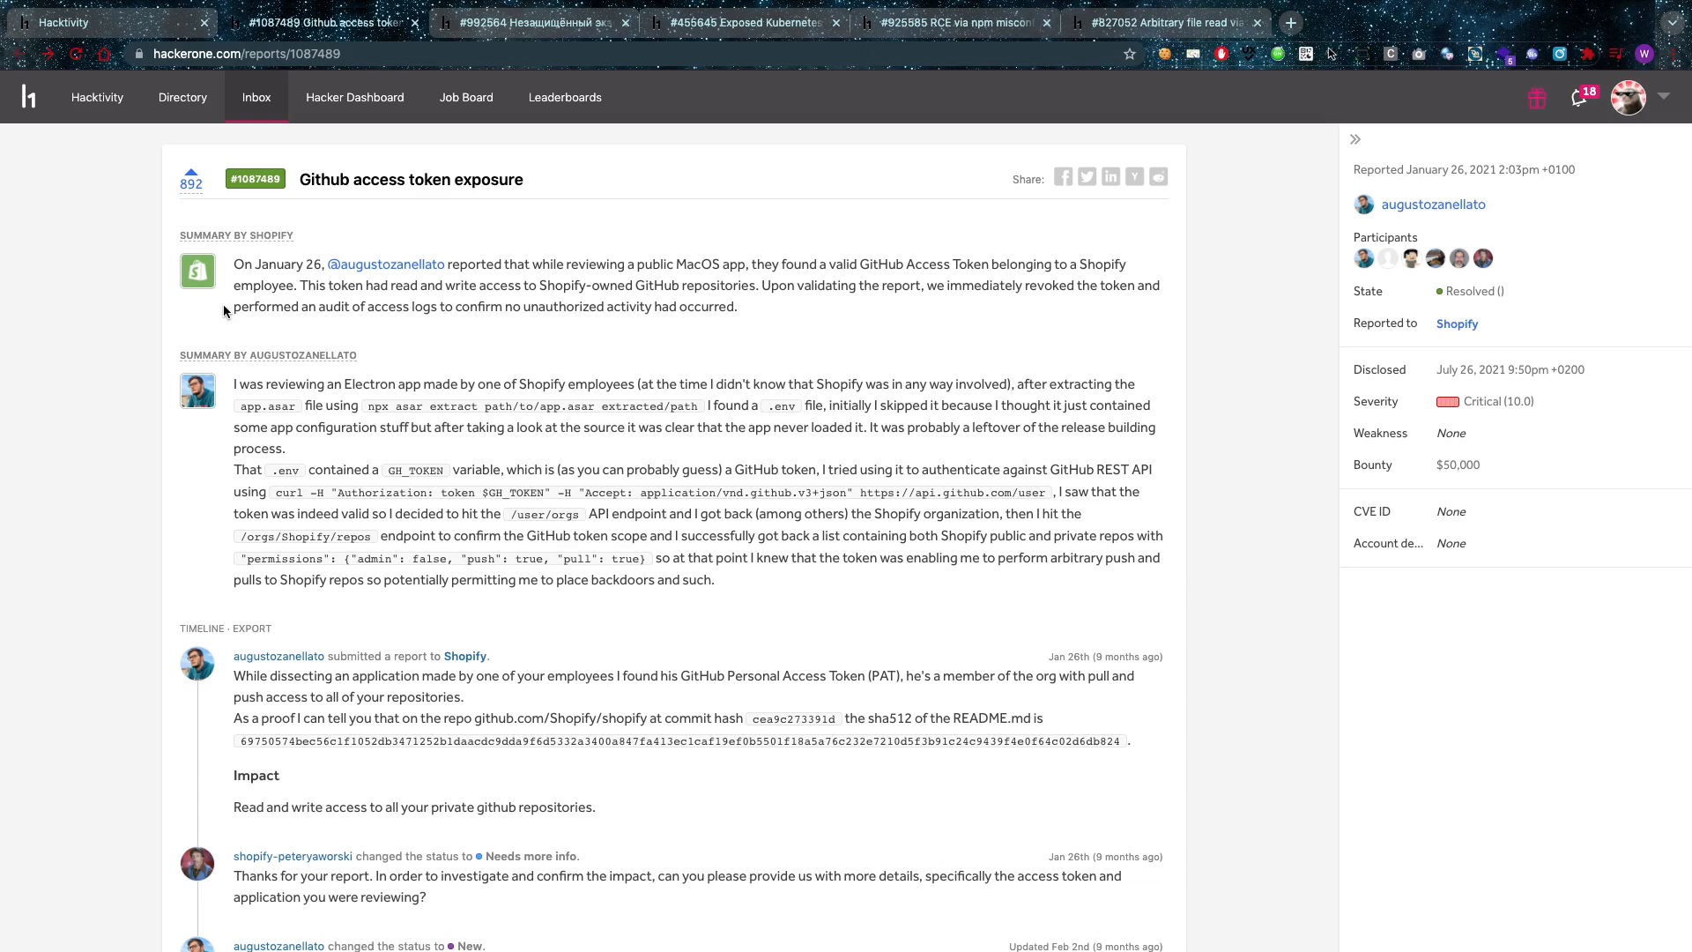
mouse_move(465, 656)
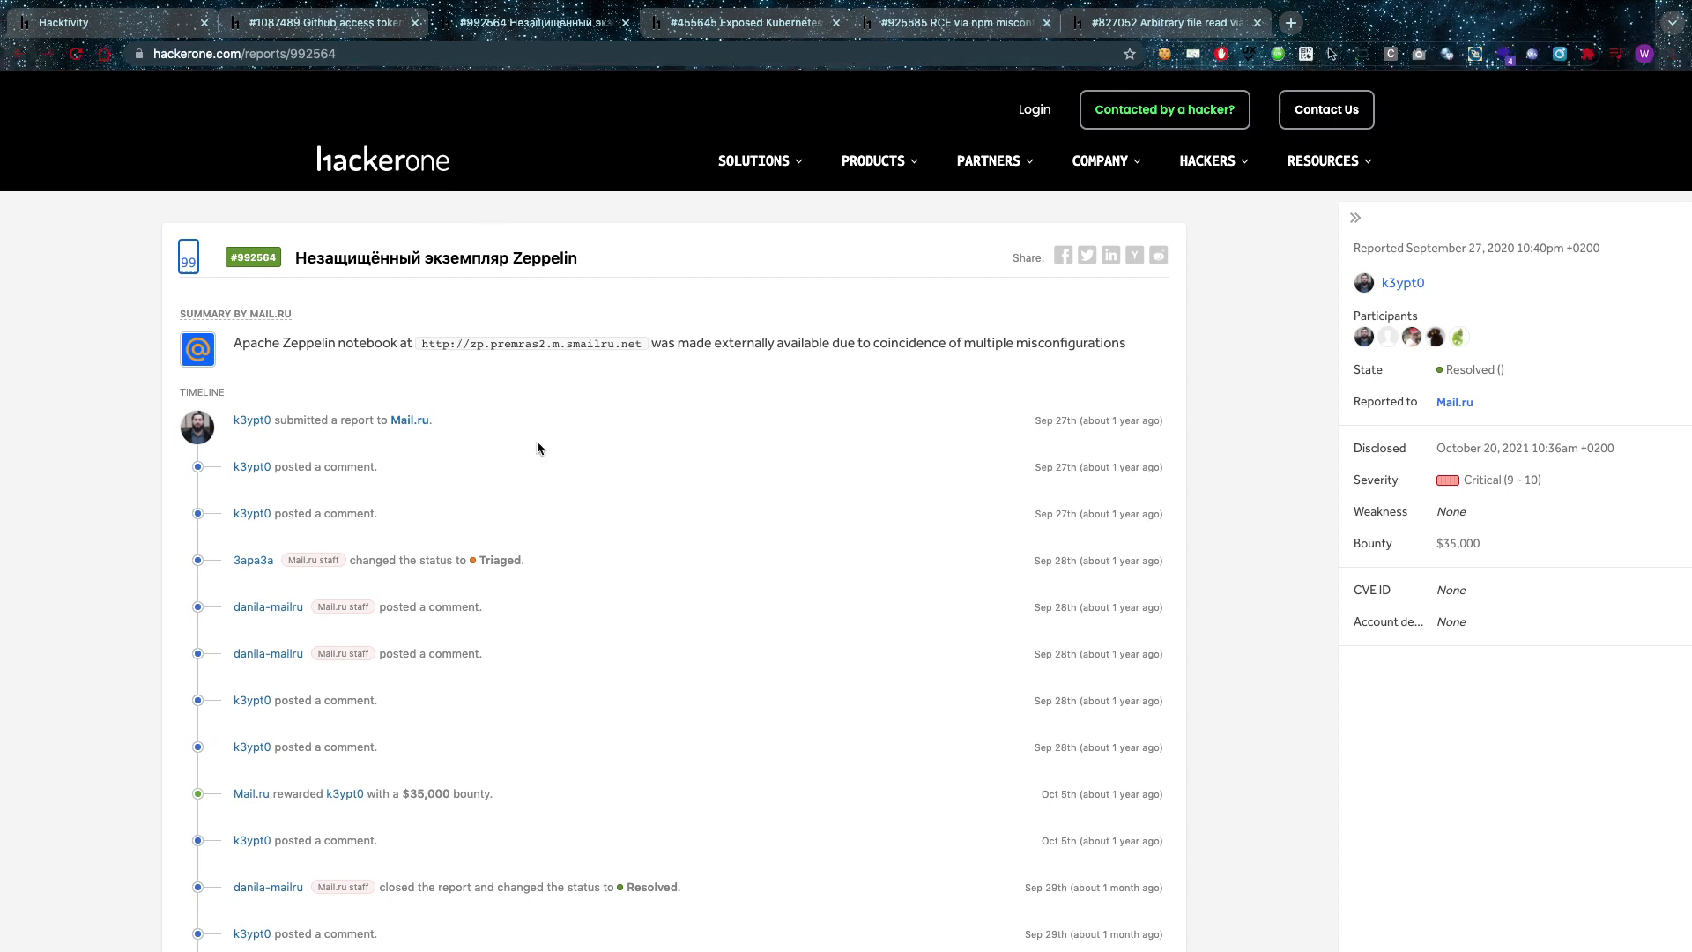
mouse_move(539, 448)
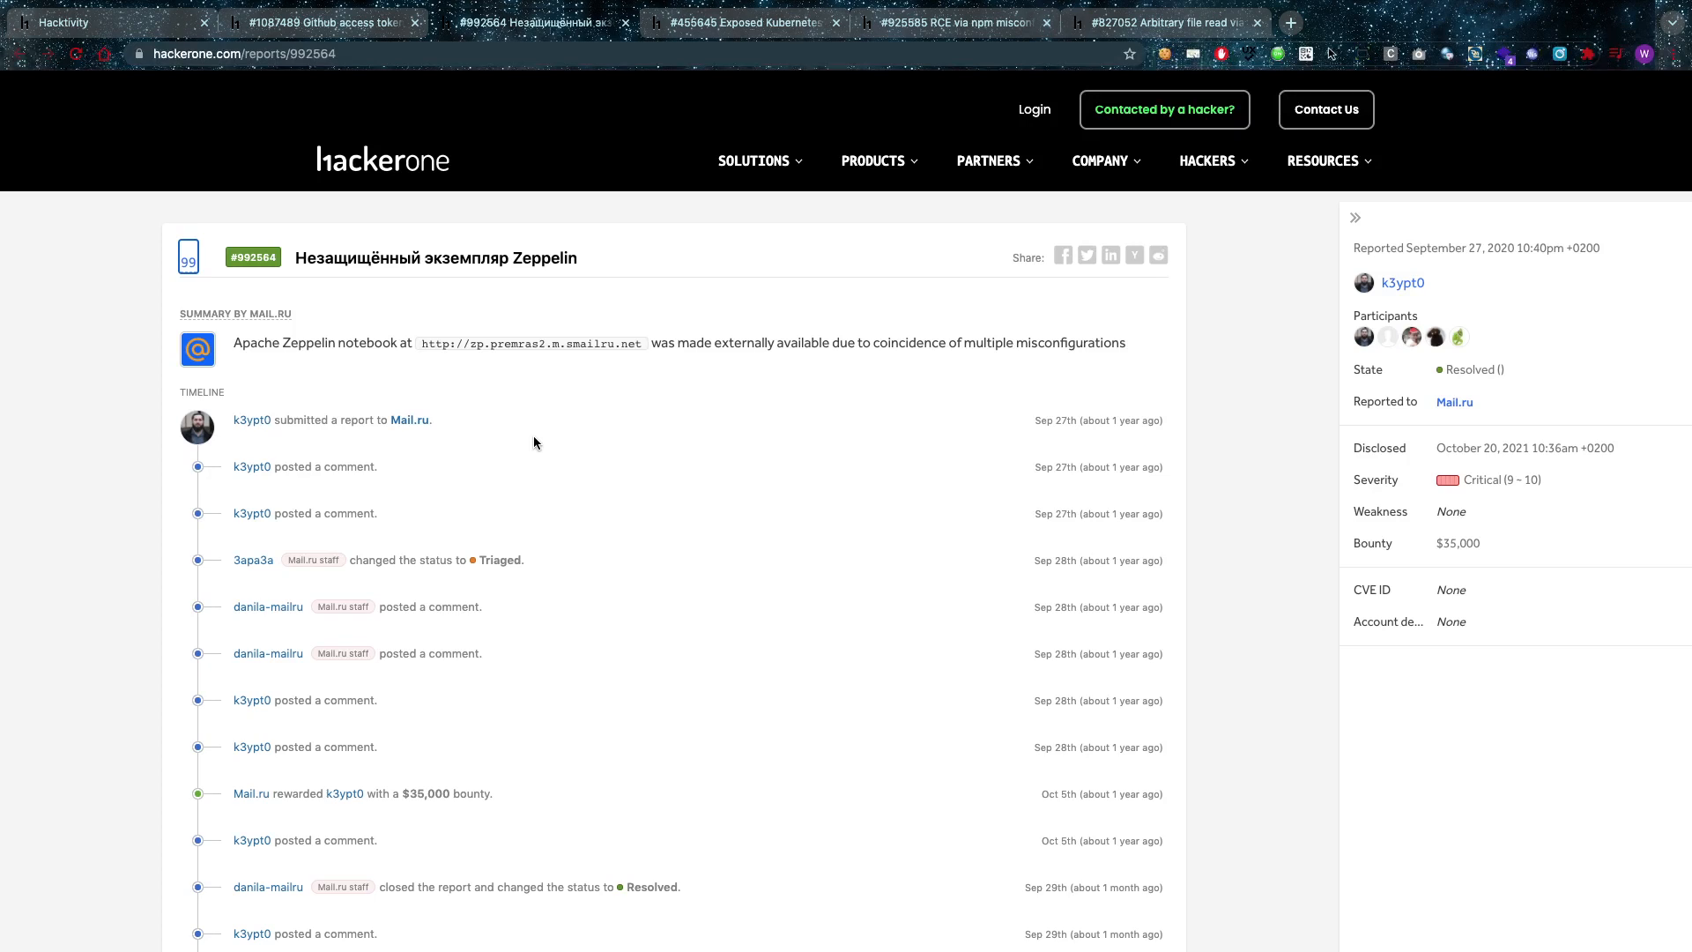
View Snapchat's report #455645, highlighting and then clearing the sentence about accessing many instances
click(745, 21)
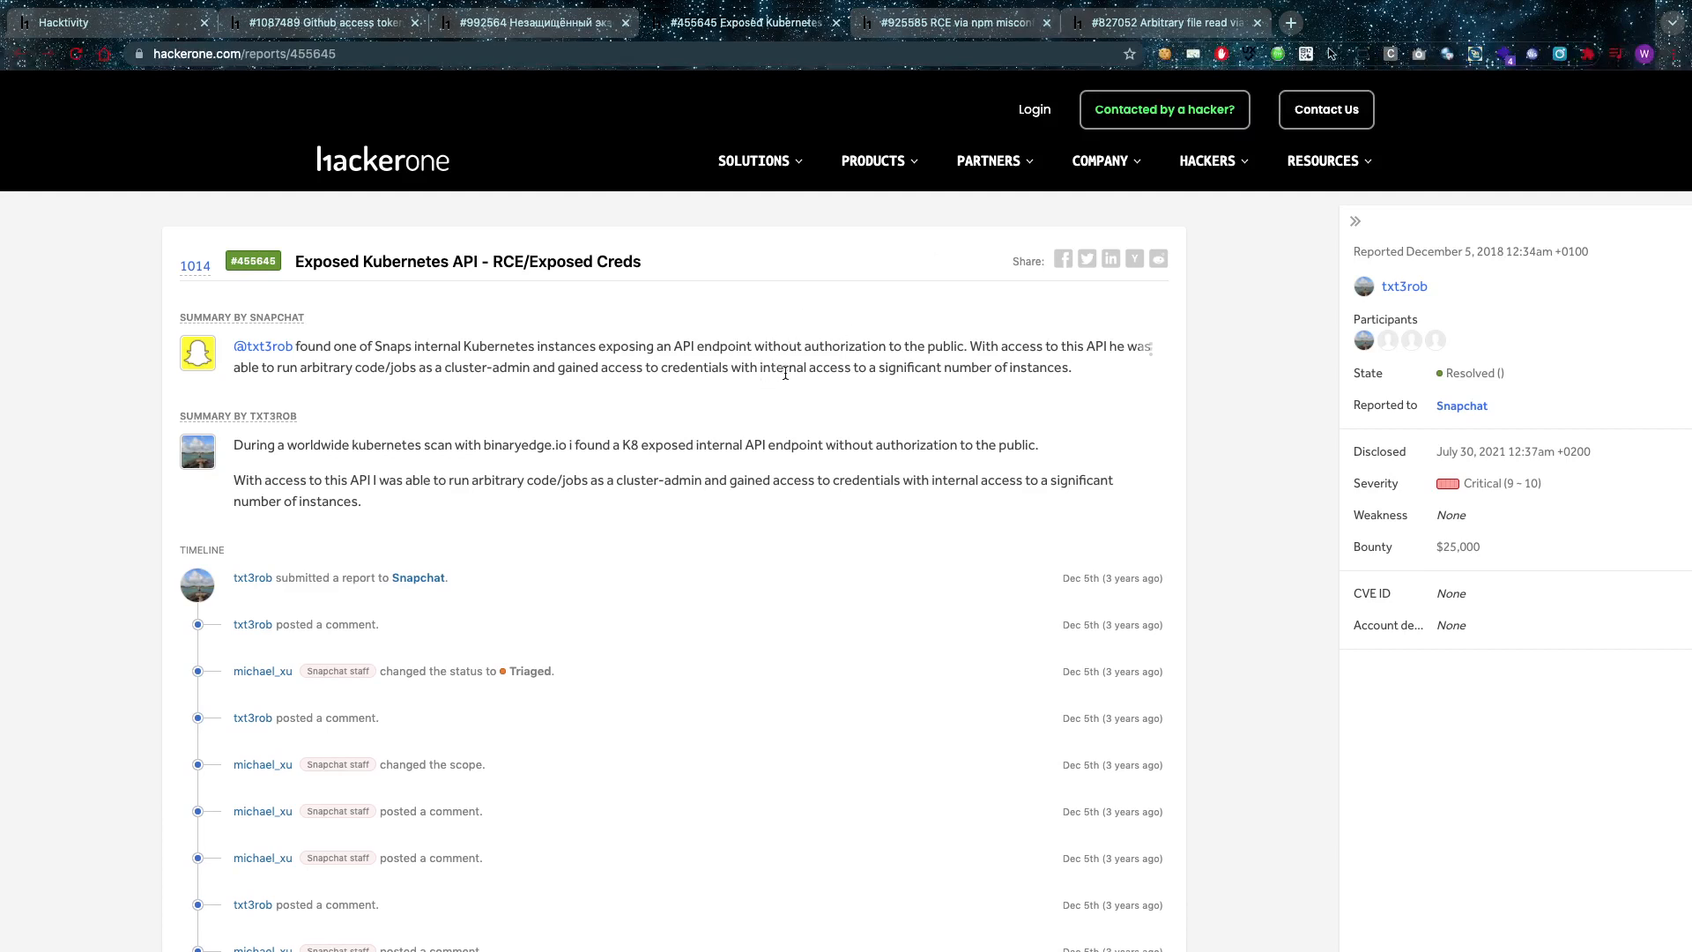
drag(793, 367, 1071, 366)
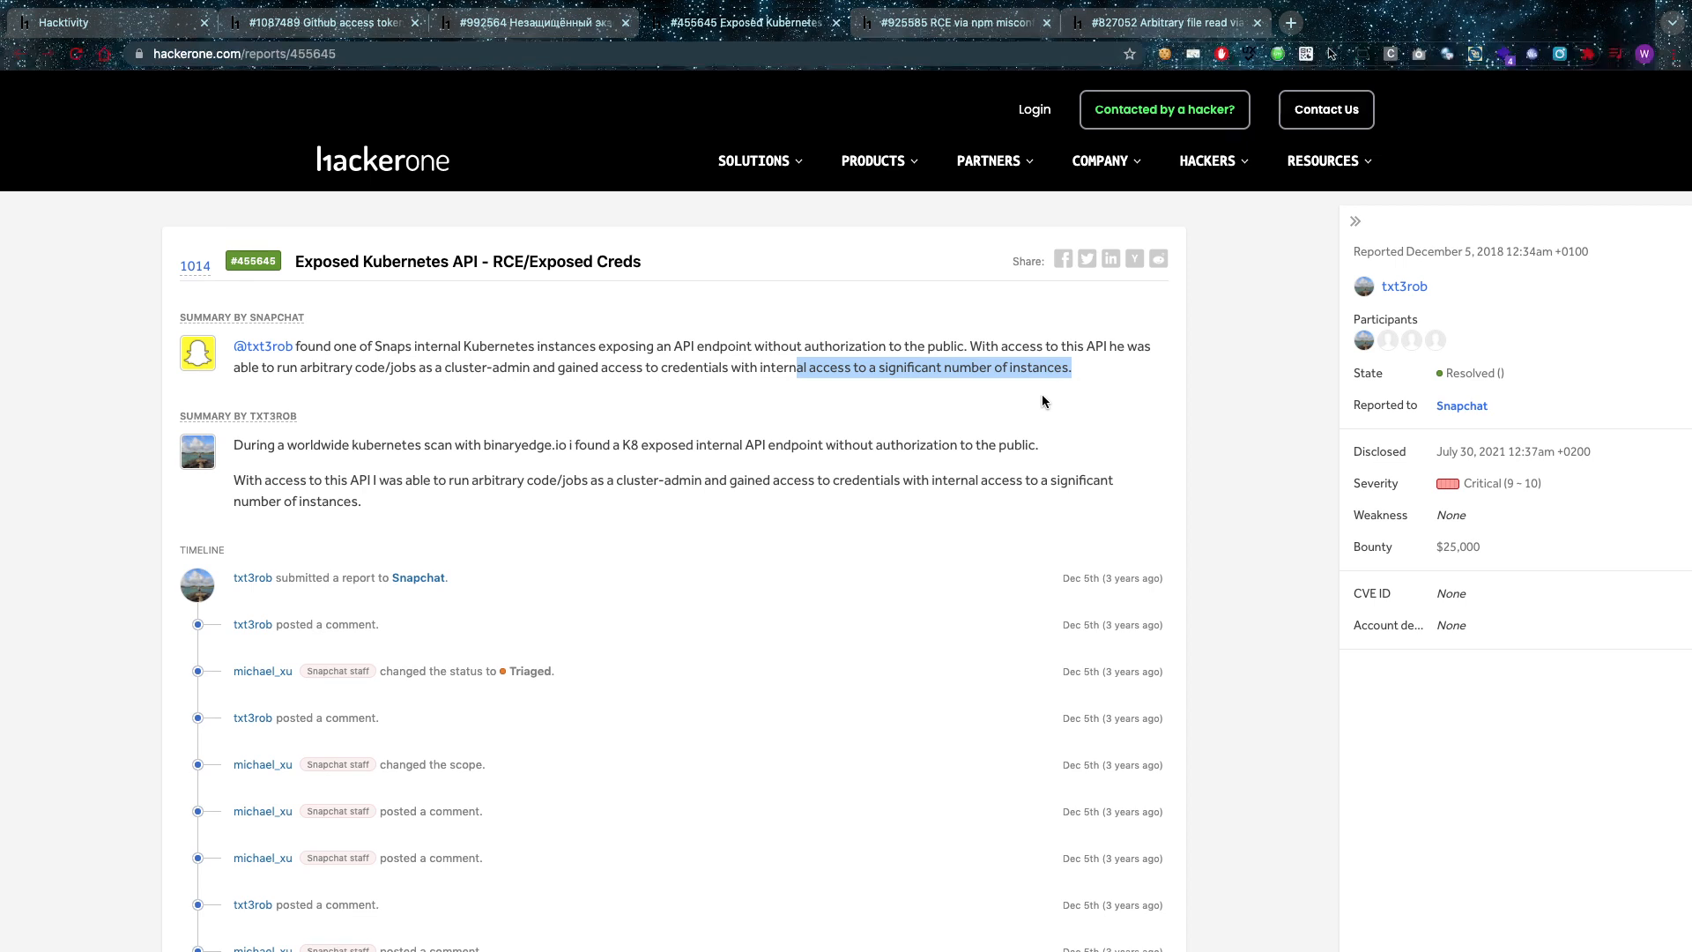
click(1044, 400)
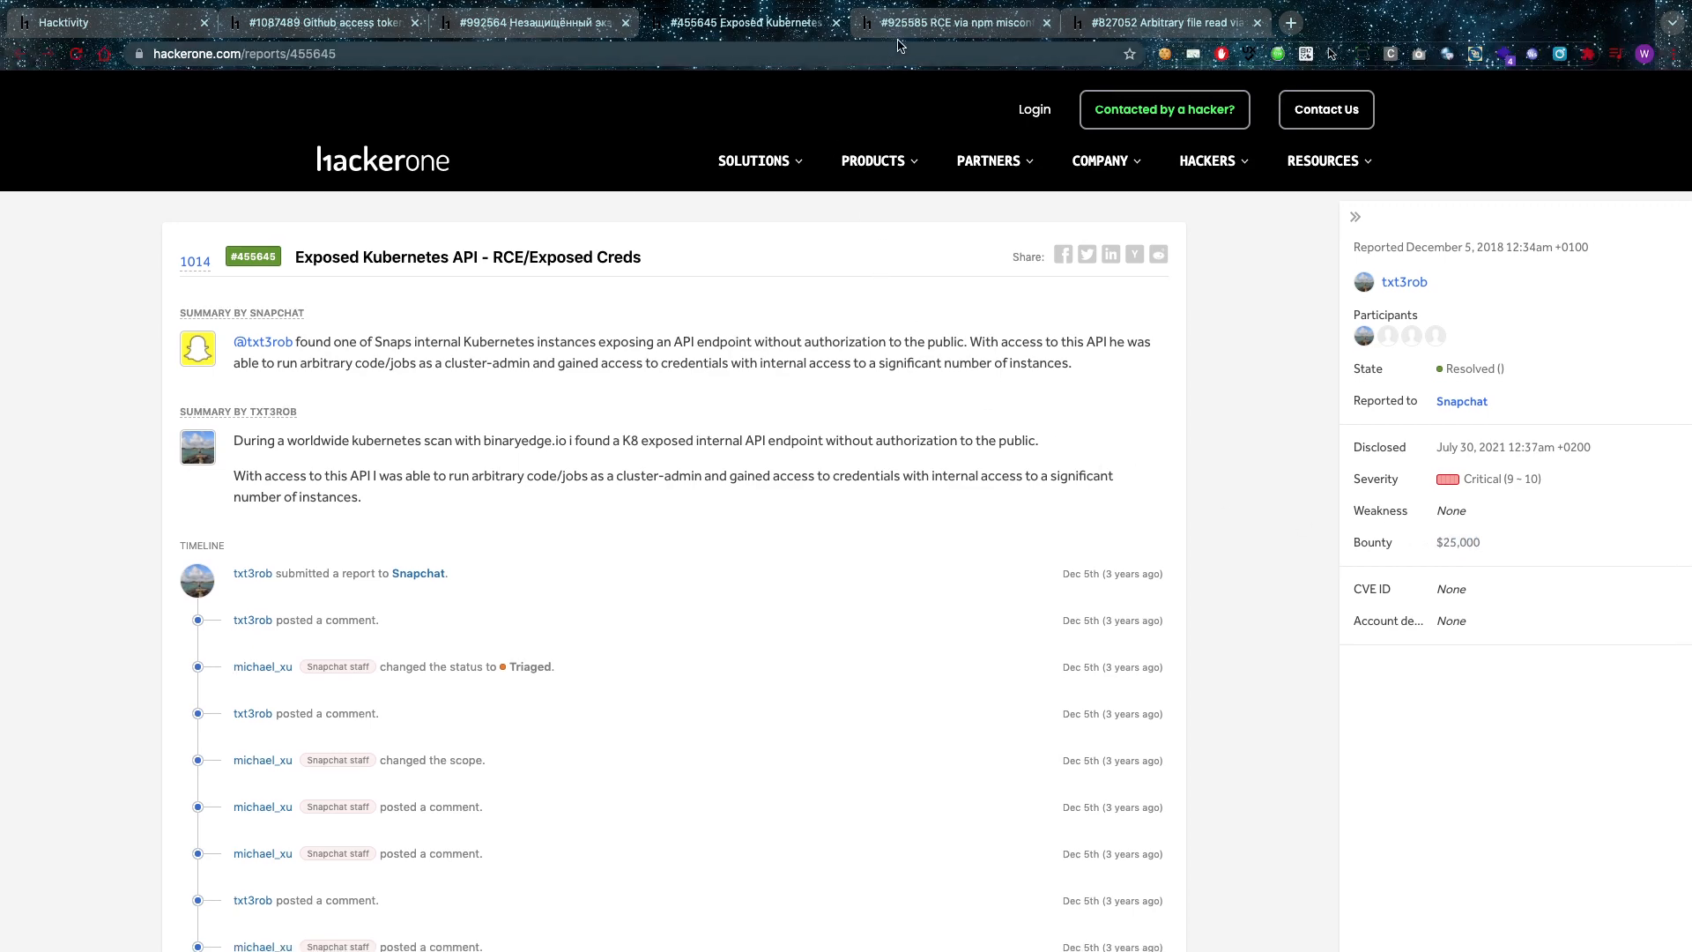
View PayPal's $30,000 report #925585, 'RCE via npm misconfig', and scroll its summary
click(954, 23)
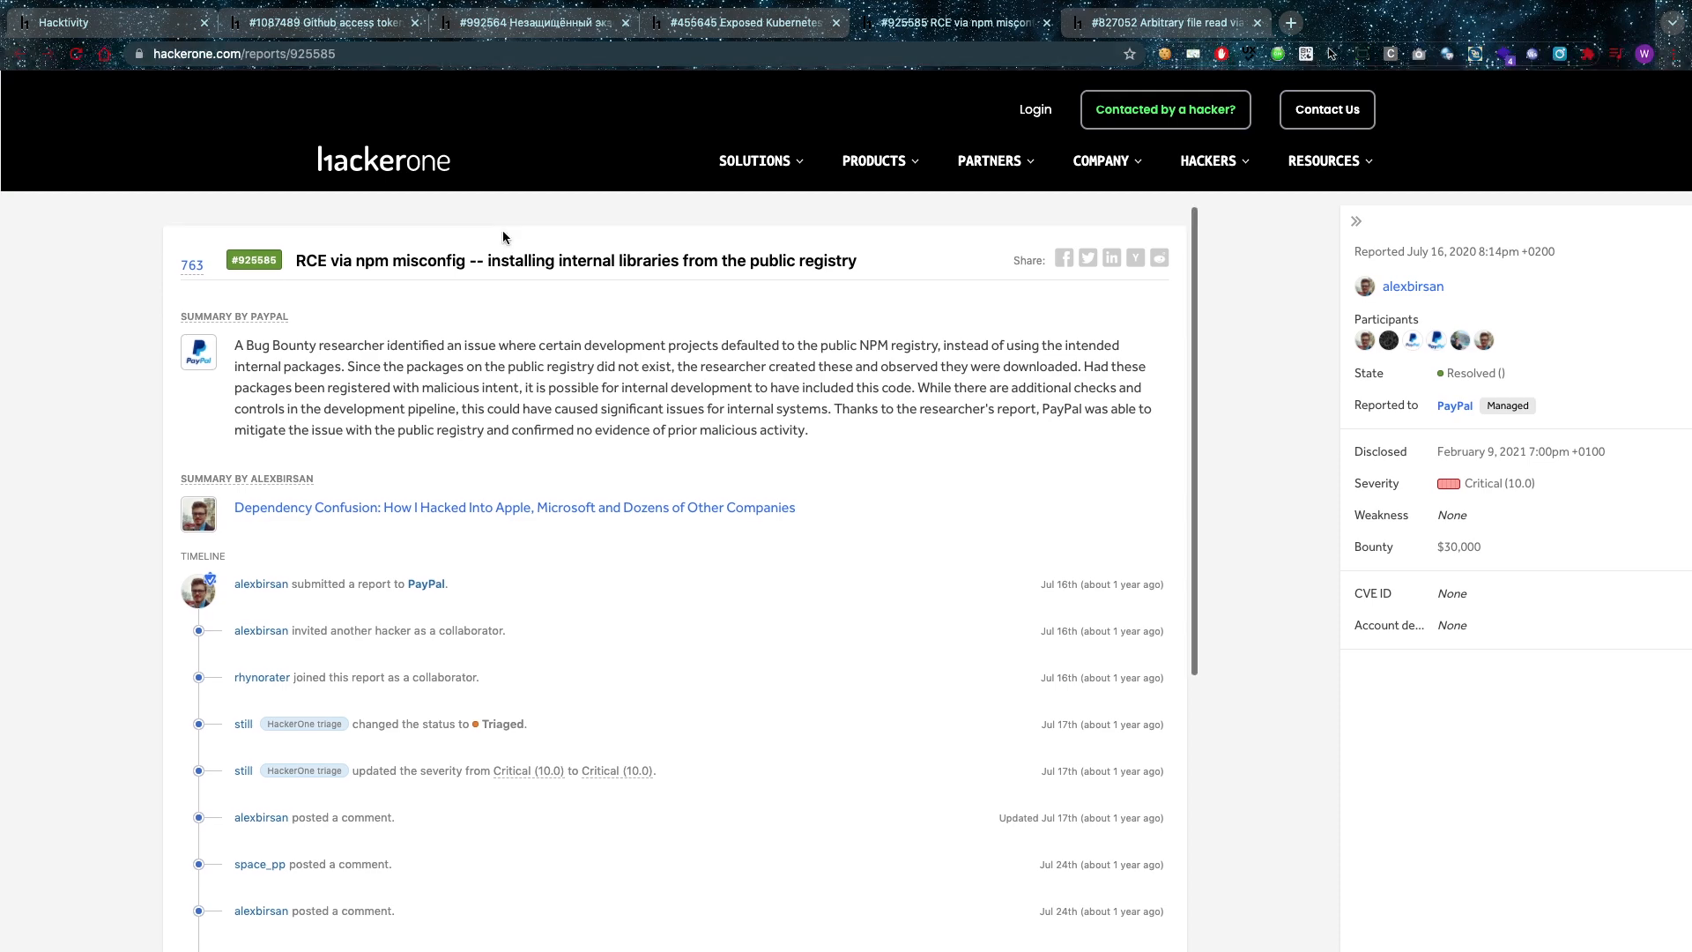
scroll(down, 3)
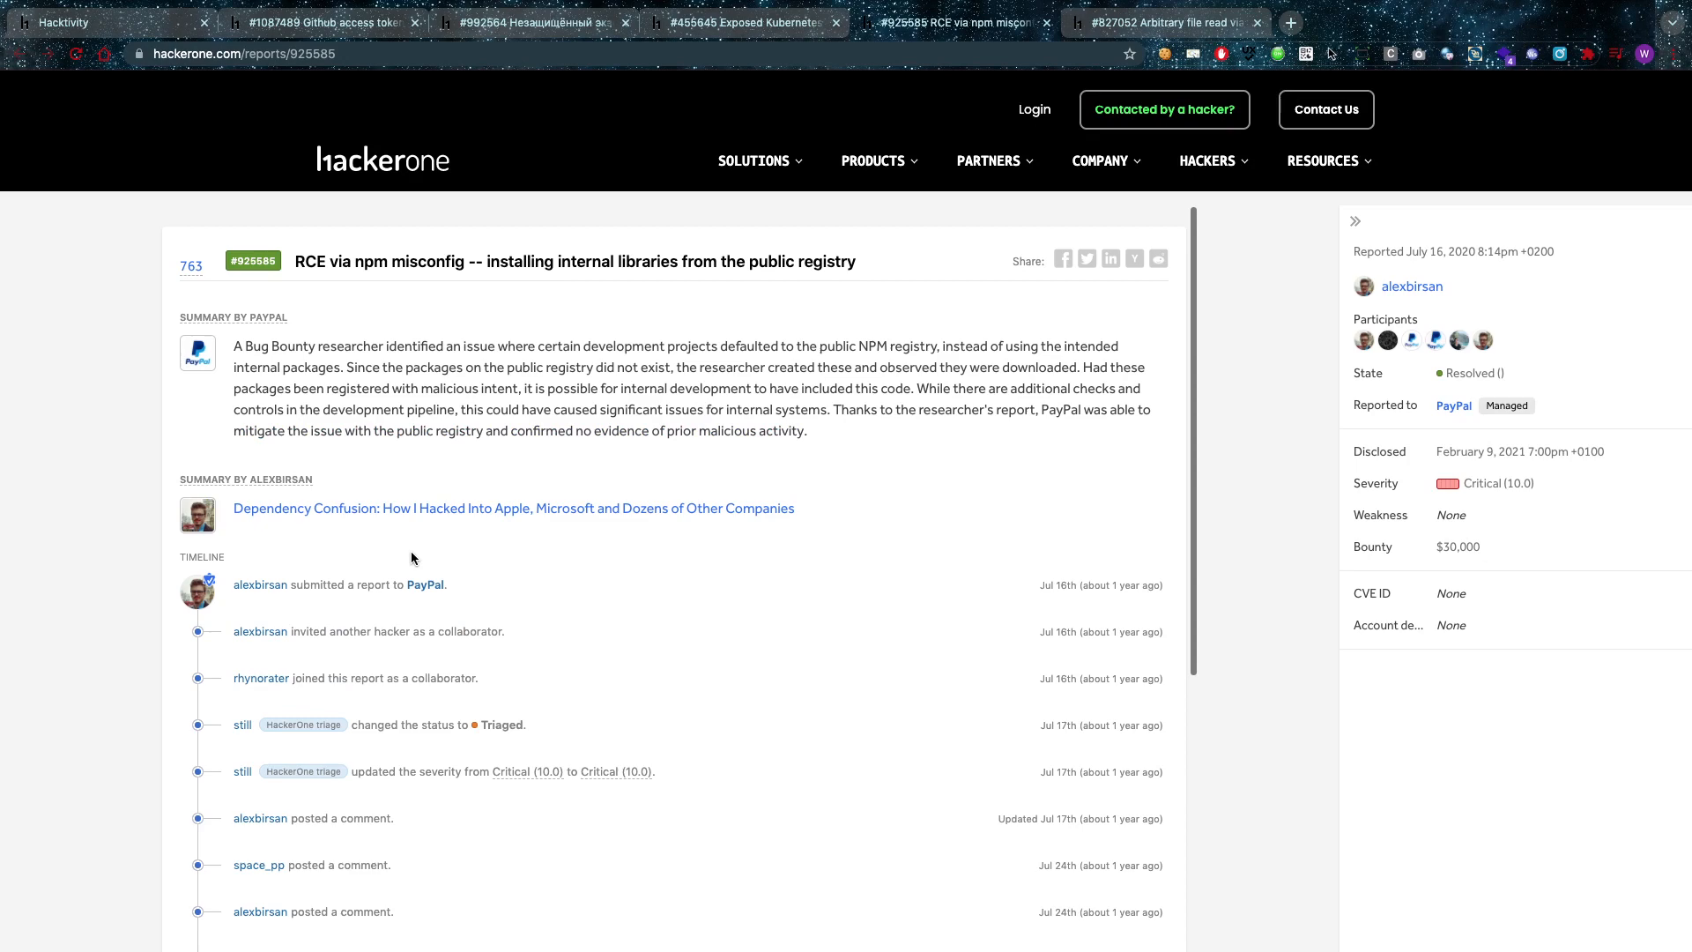
mouse_move(826, 170)
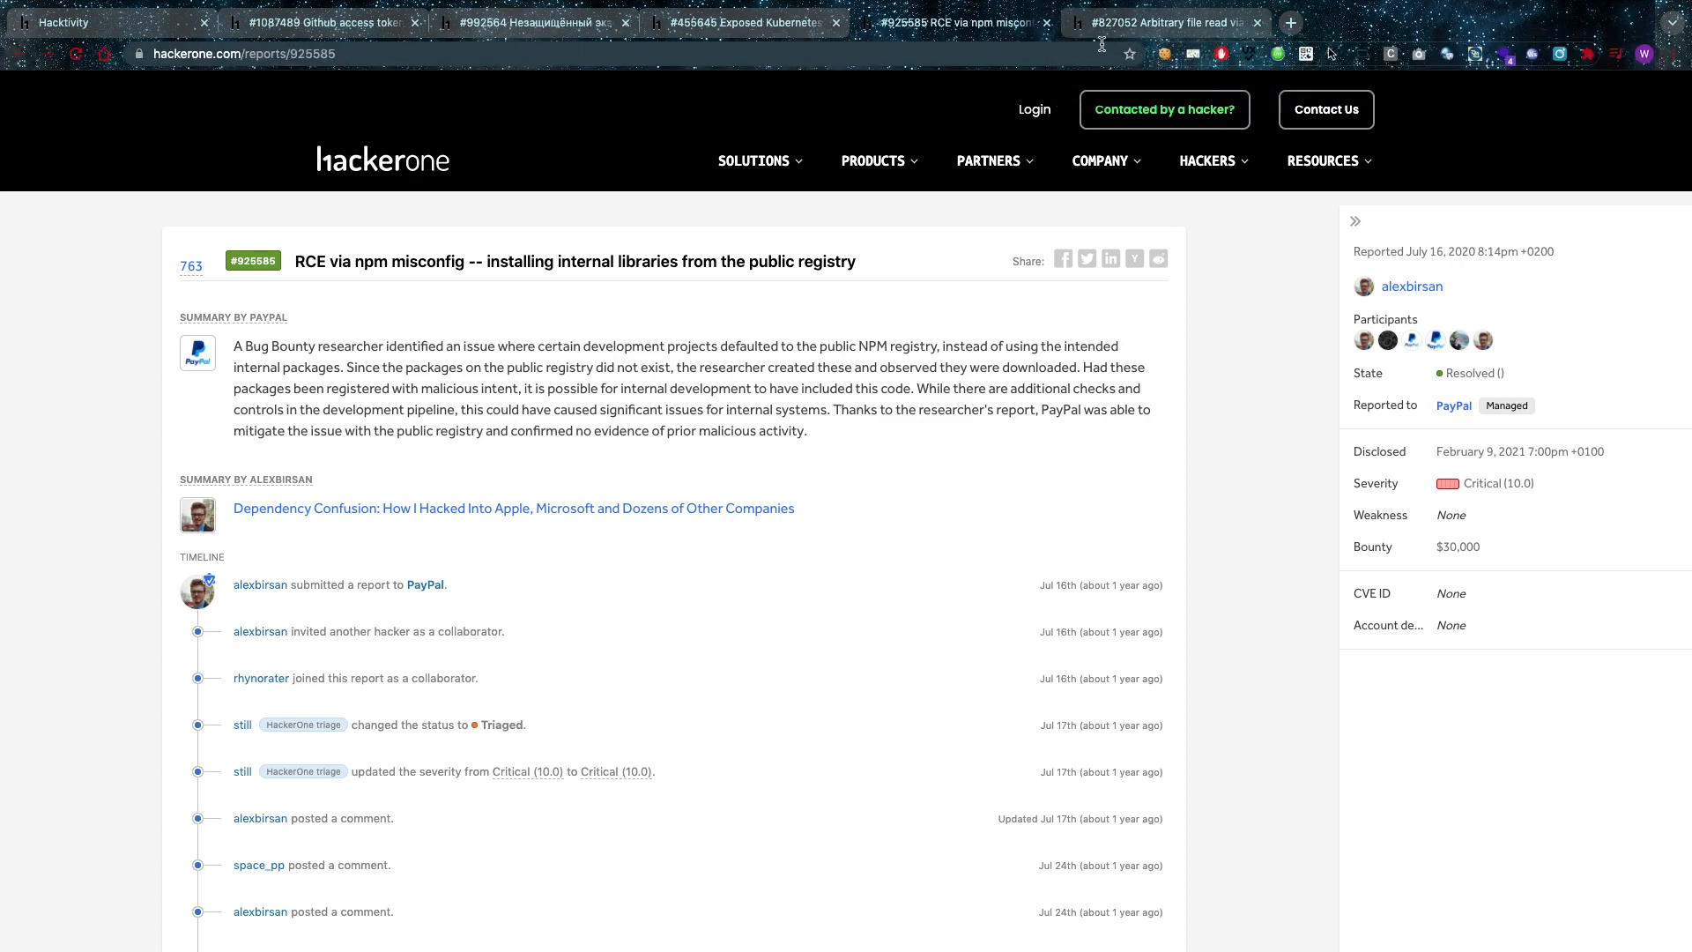
Read GitLab's $20,000 report #827052 down to its impact and system information
click(1160, 21)
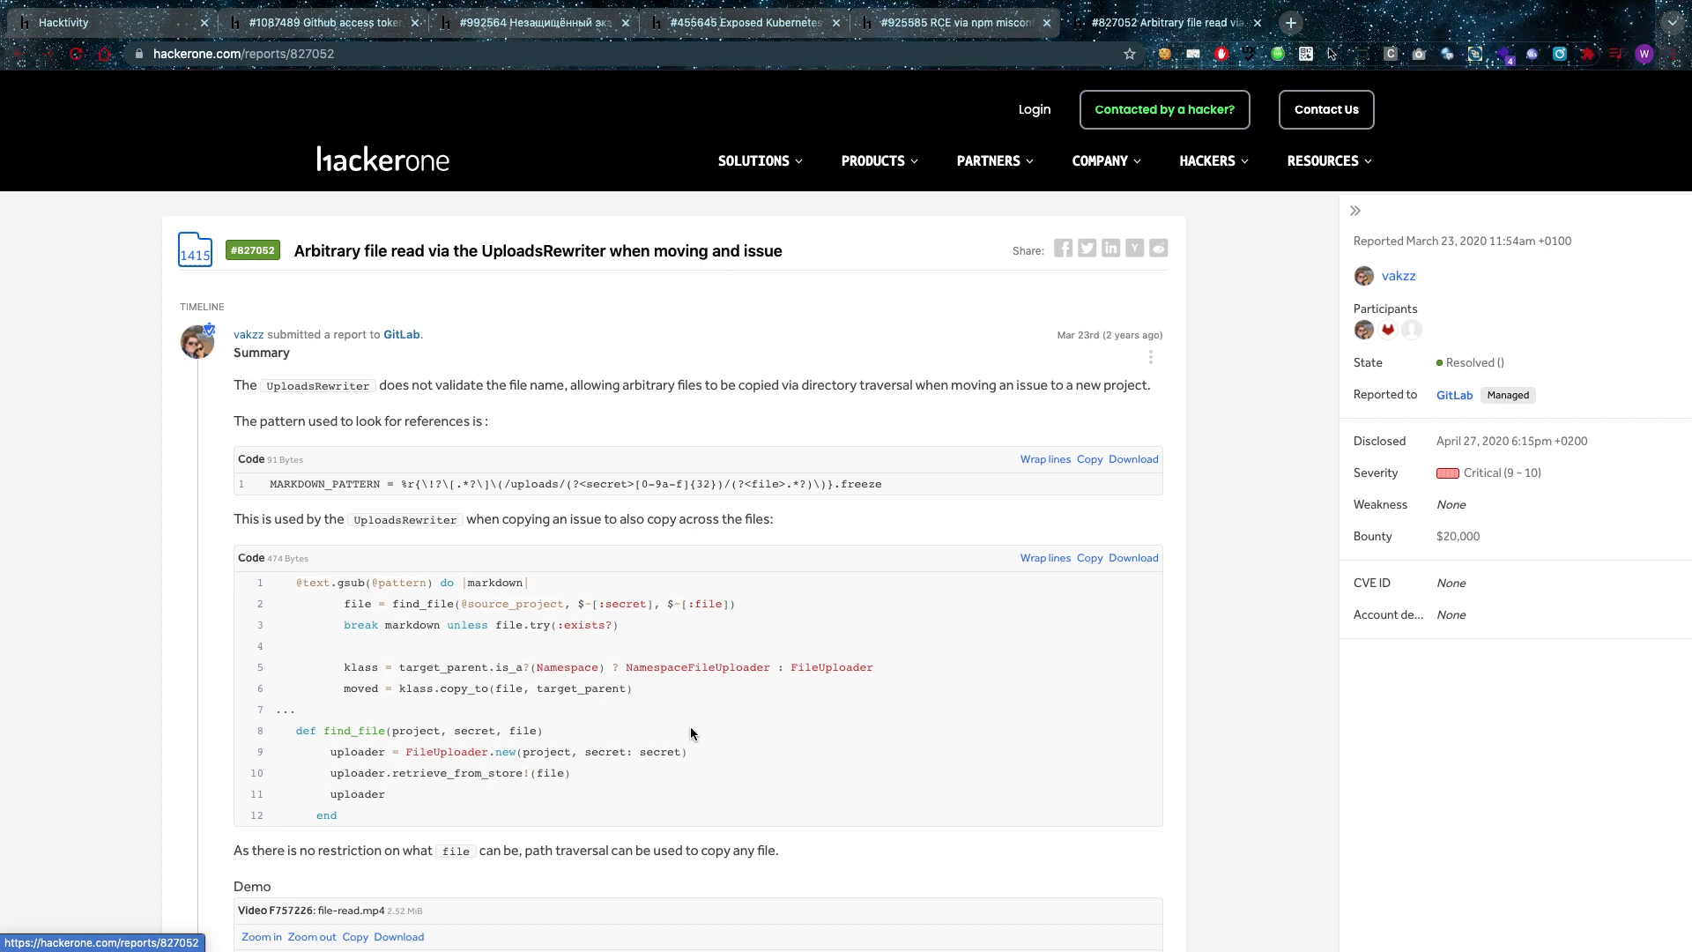
scroll(down, 3)
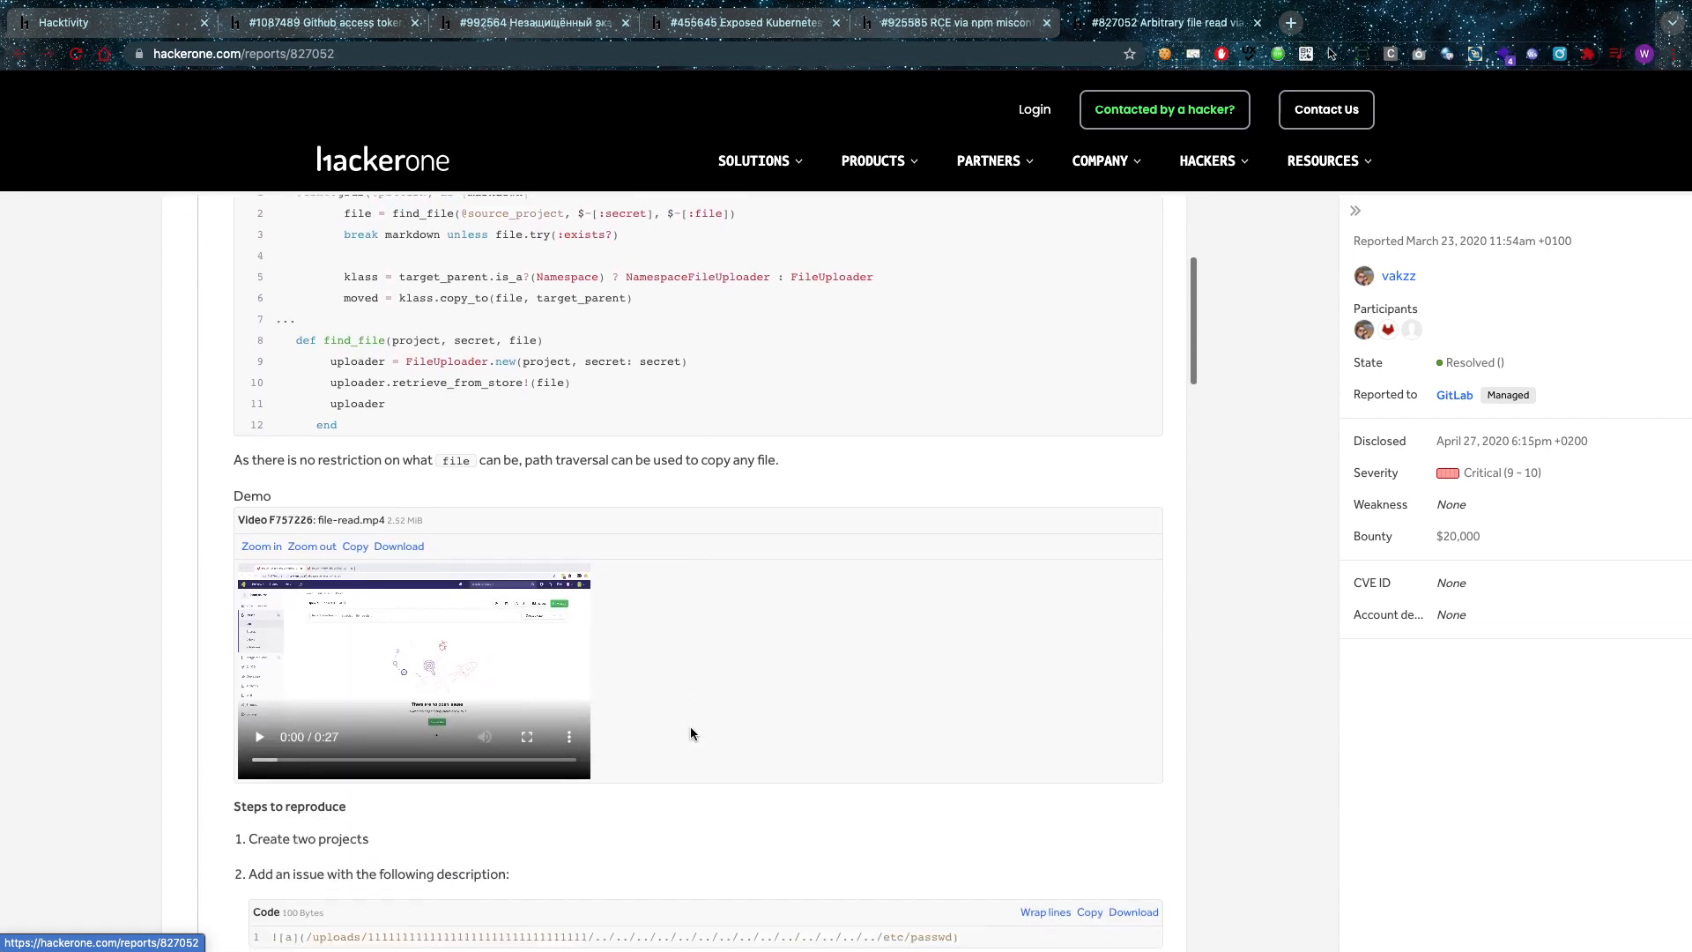
scroll(down, 3)
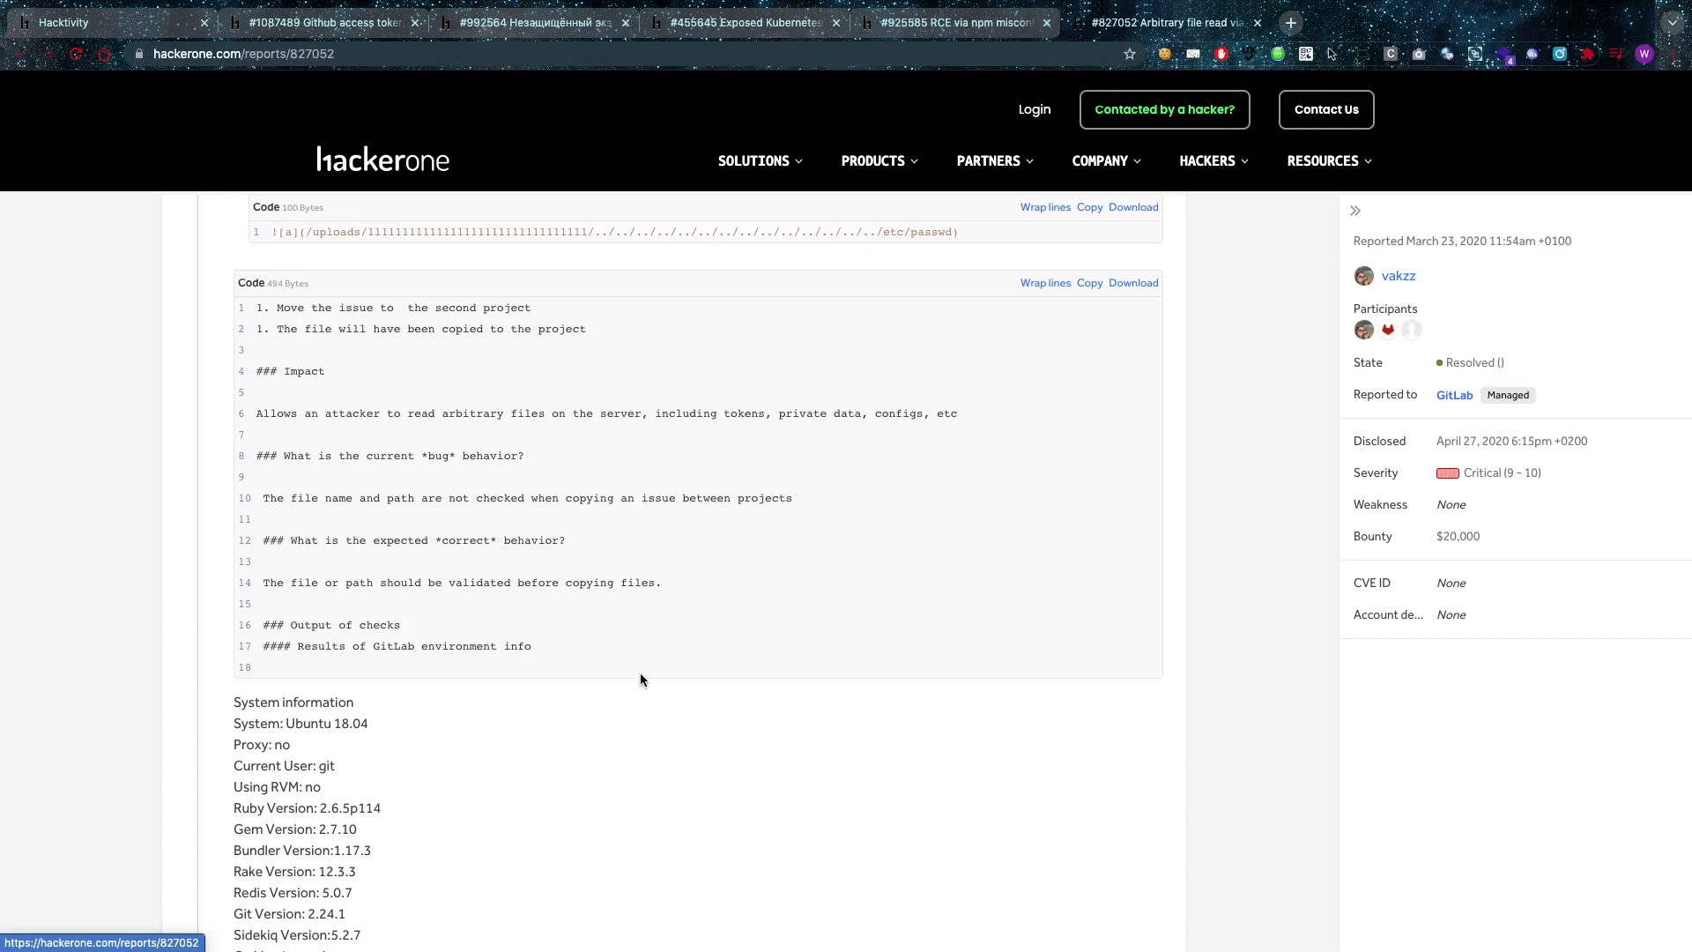
mouse_move(516, 491)
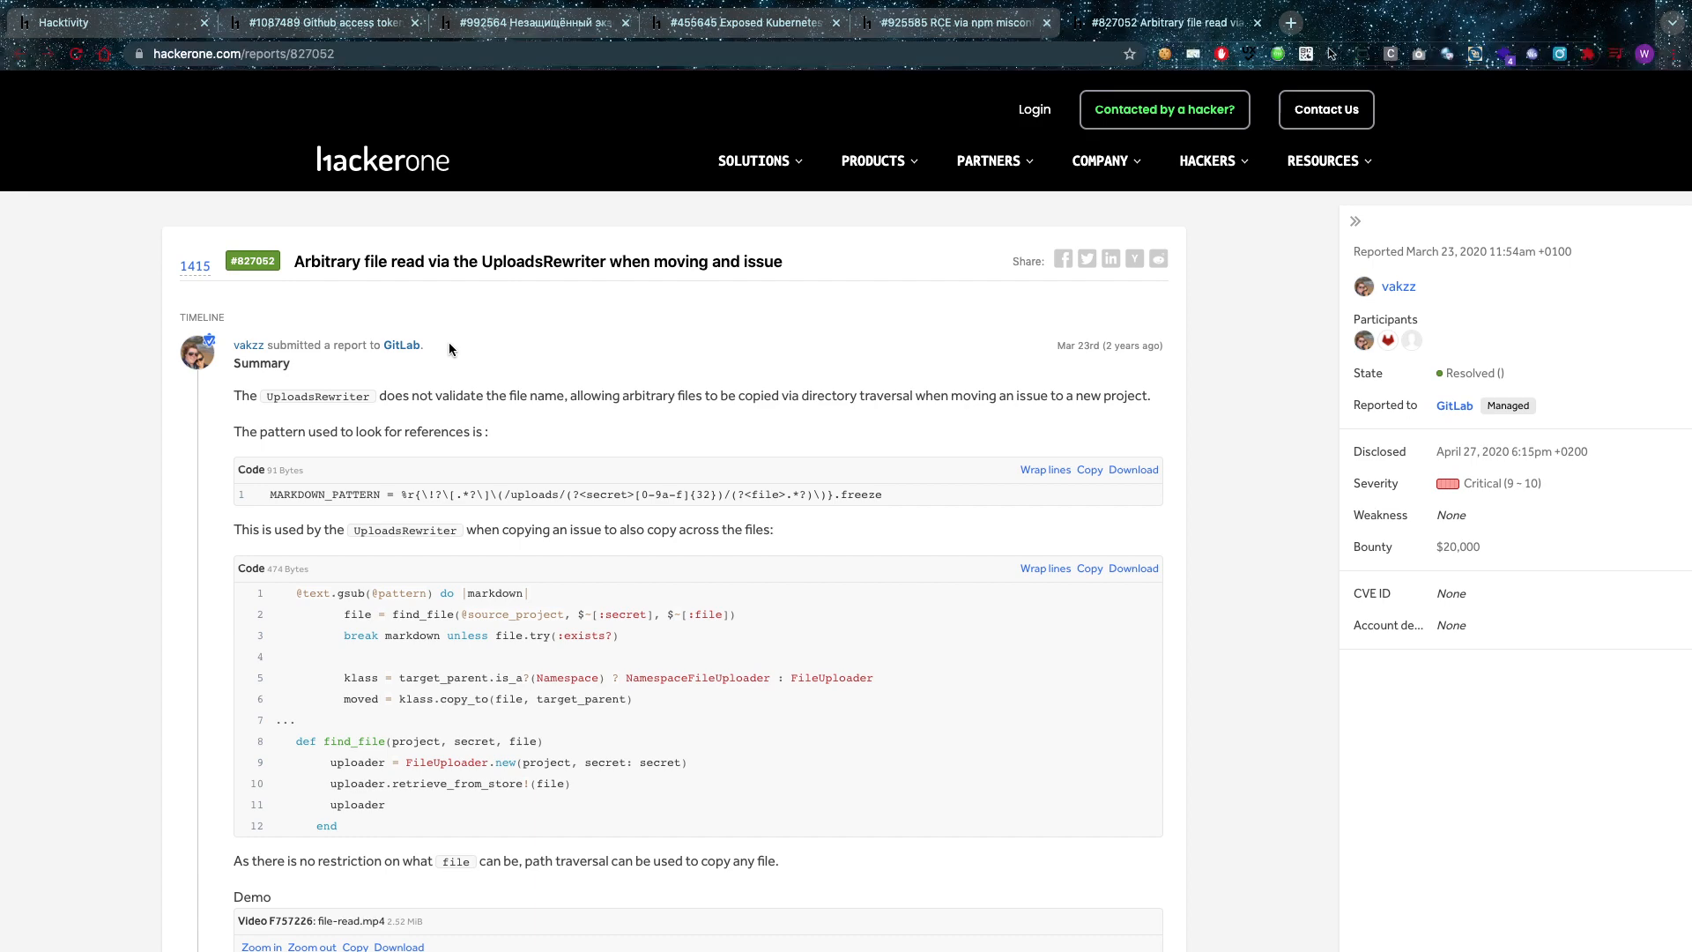
mouse_move(588, 249)
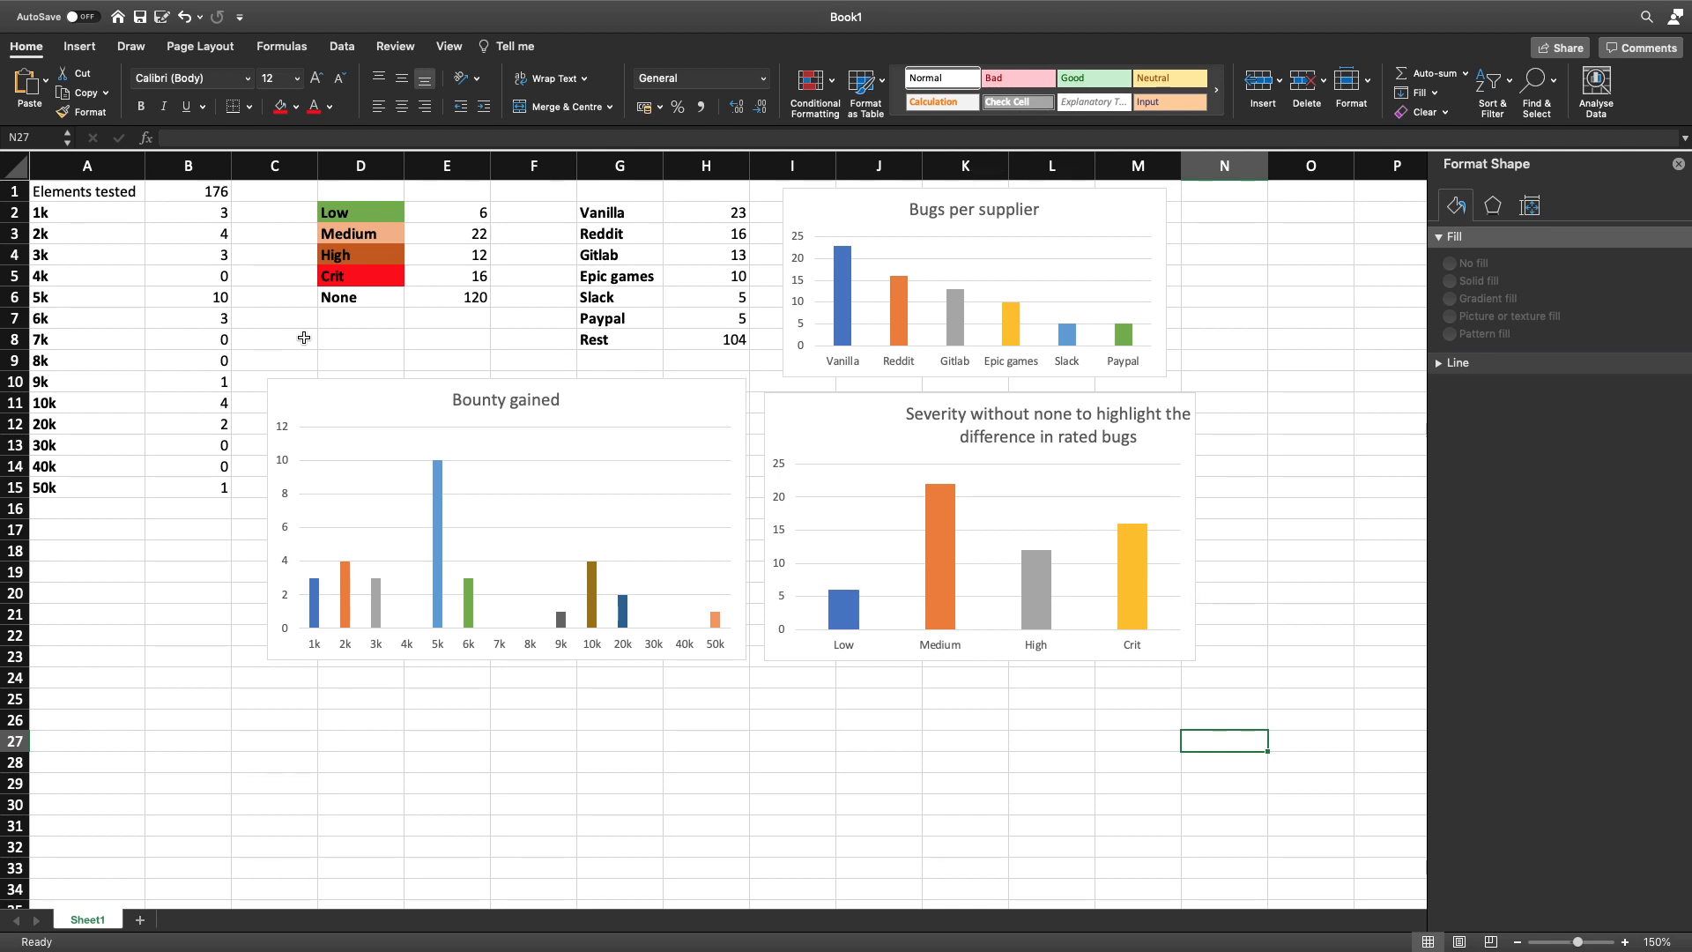
scroll(down, 3)
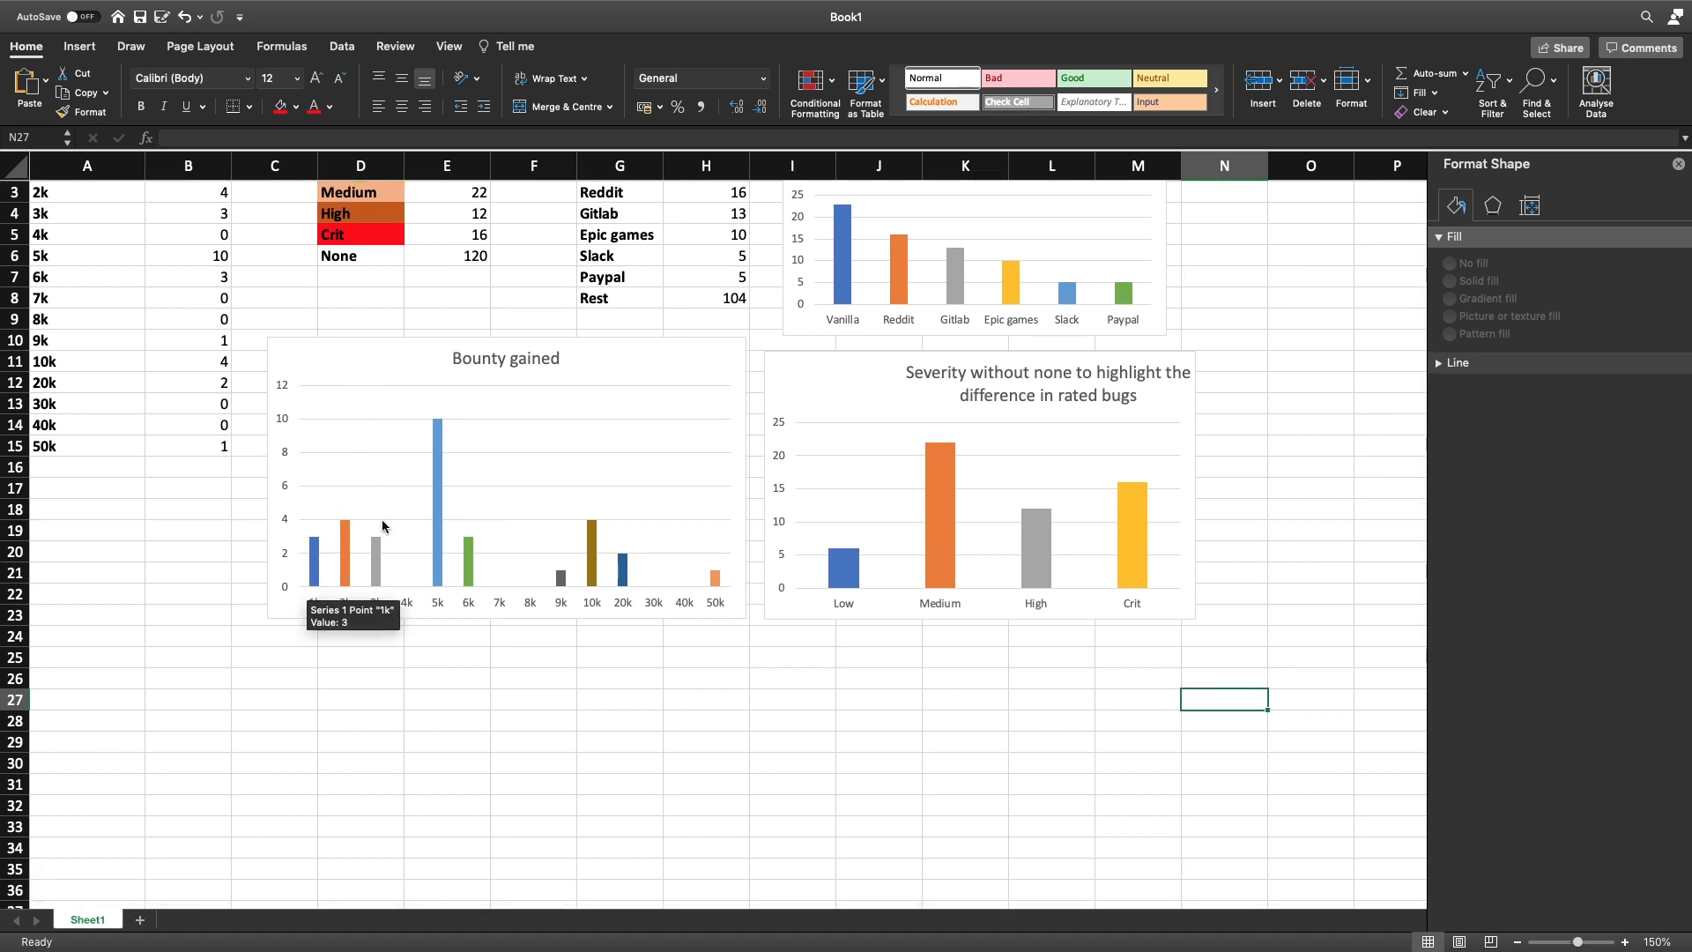
mouse_move(241, 383)
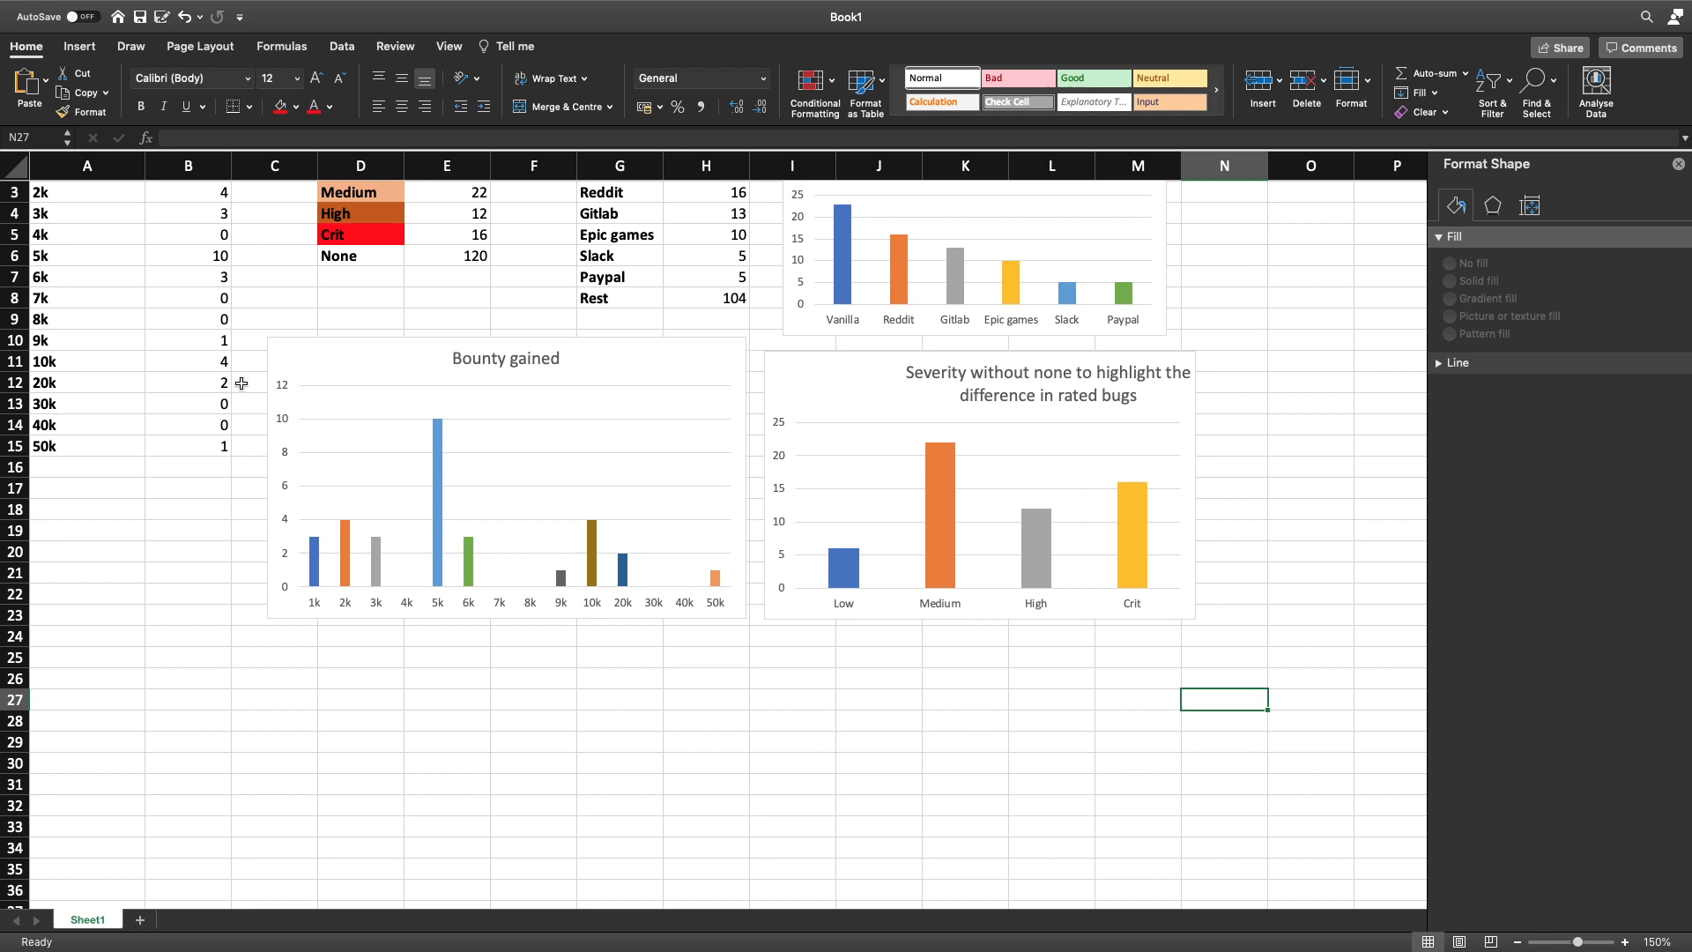
mouse_move(424, 492)
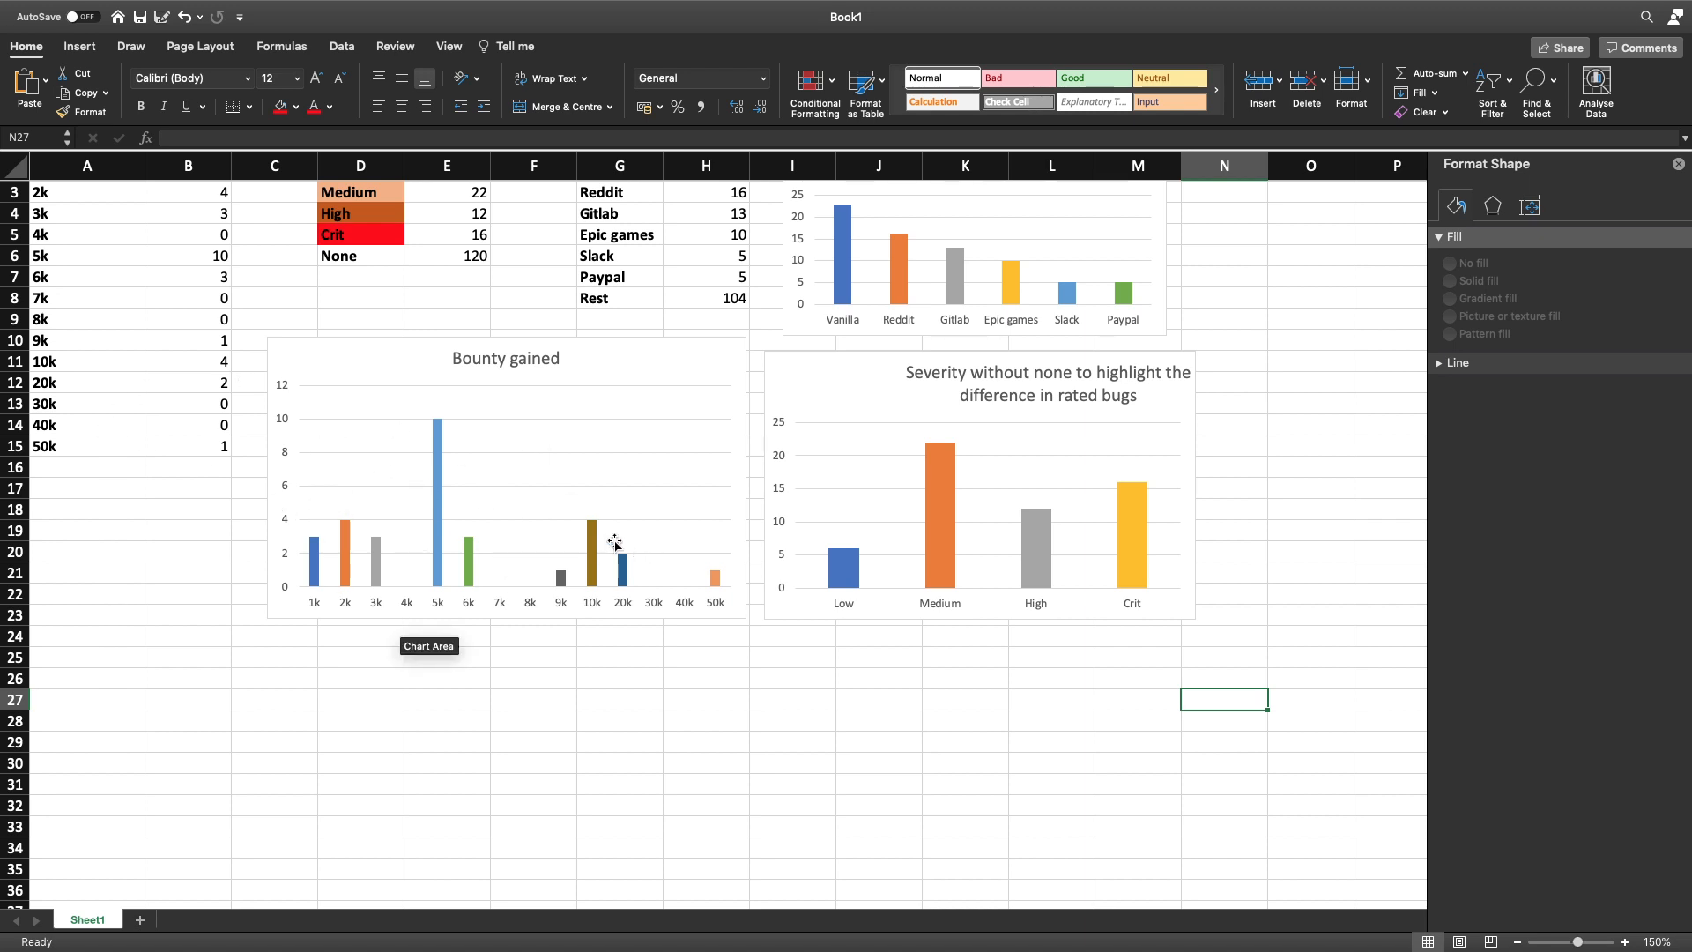
mouse_move(582, 600)
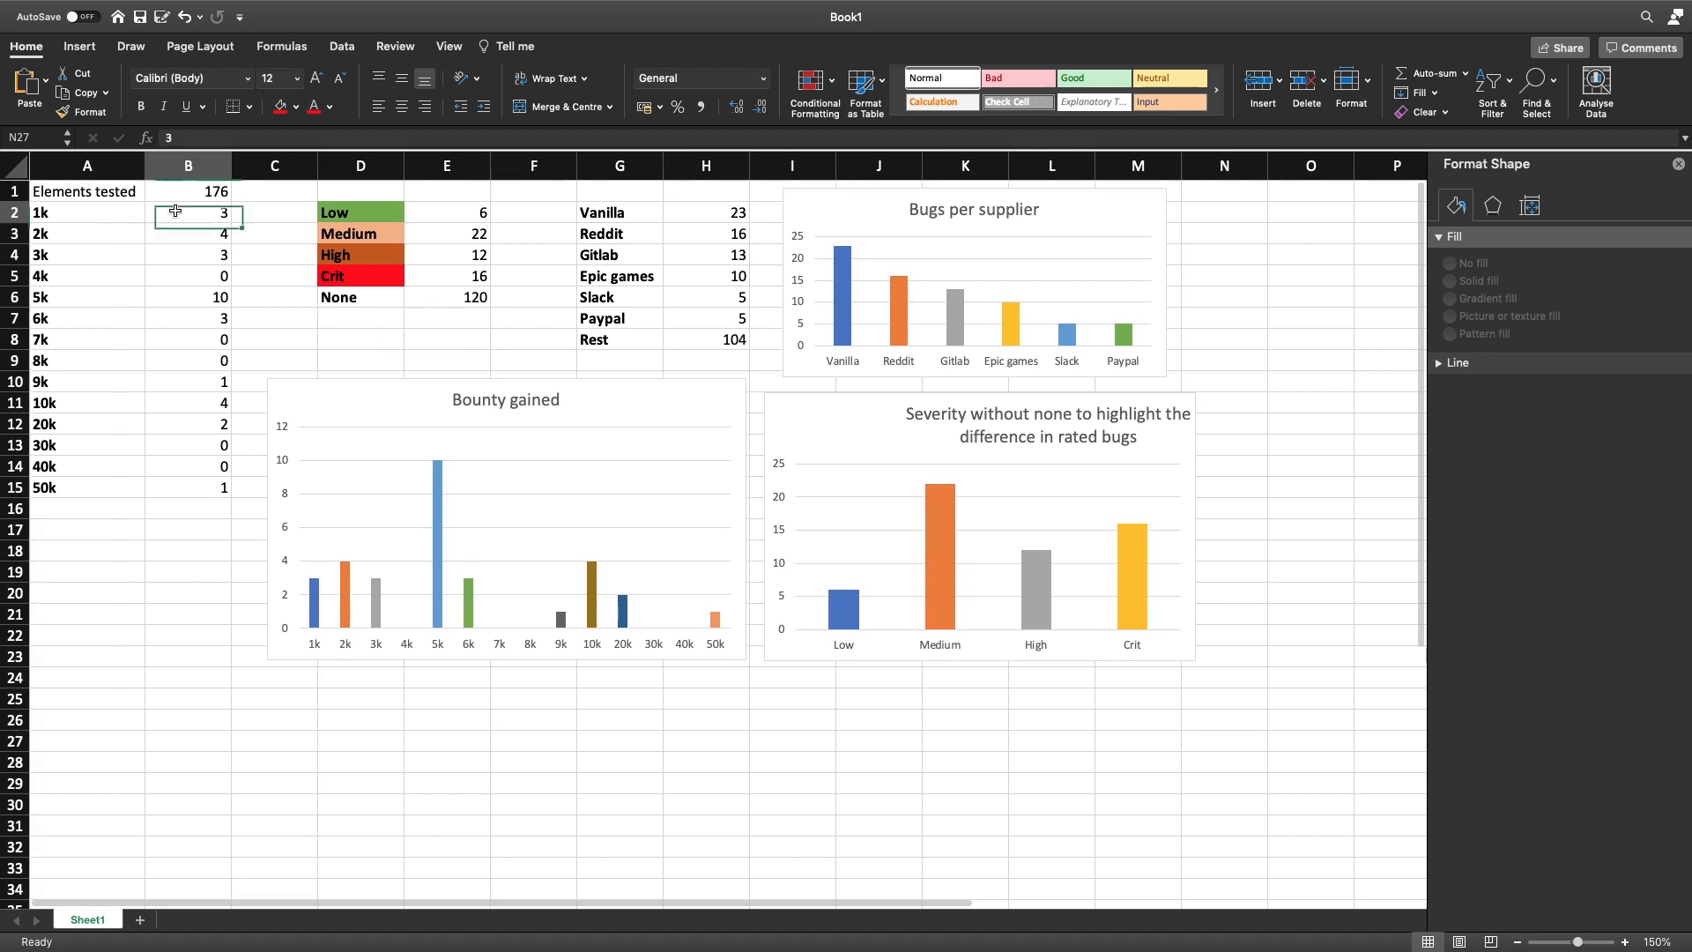
scroll(down, 3)
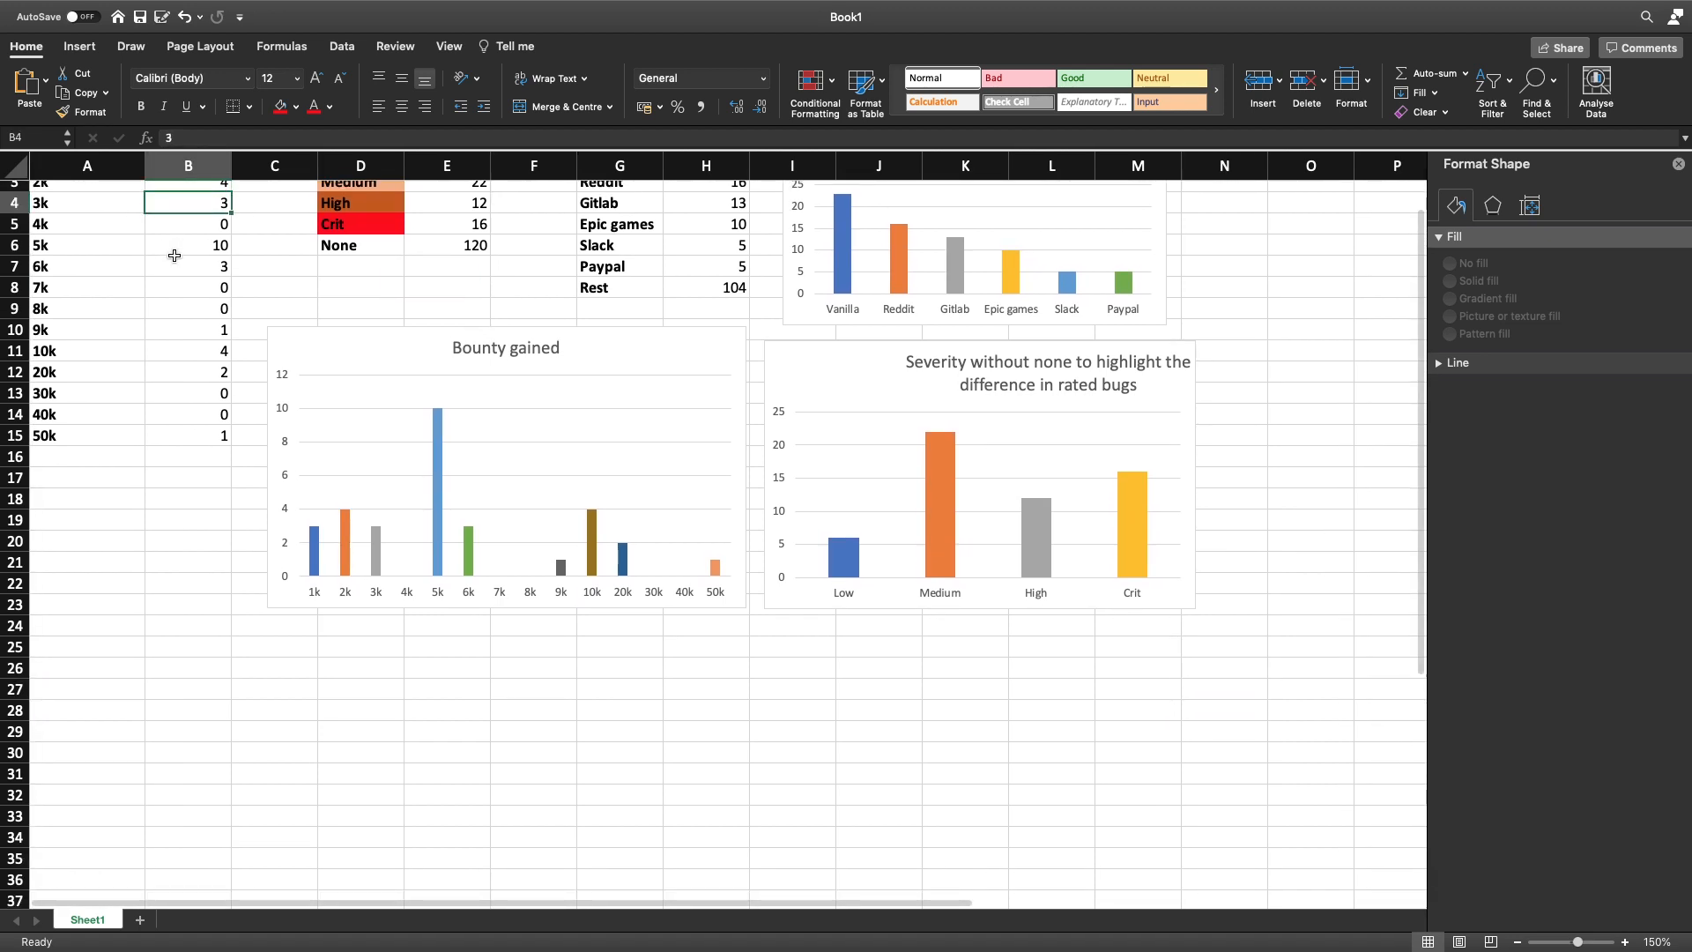
drag(86, 350, 86, 413)
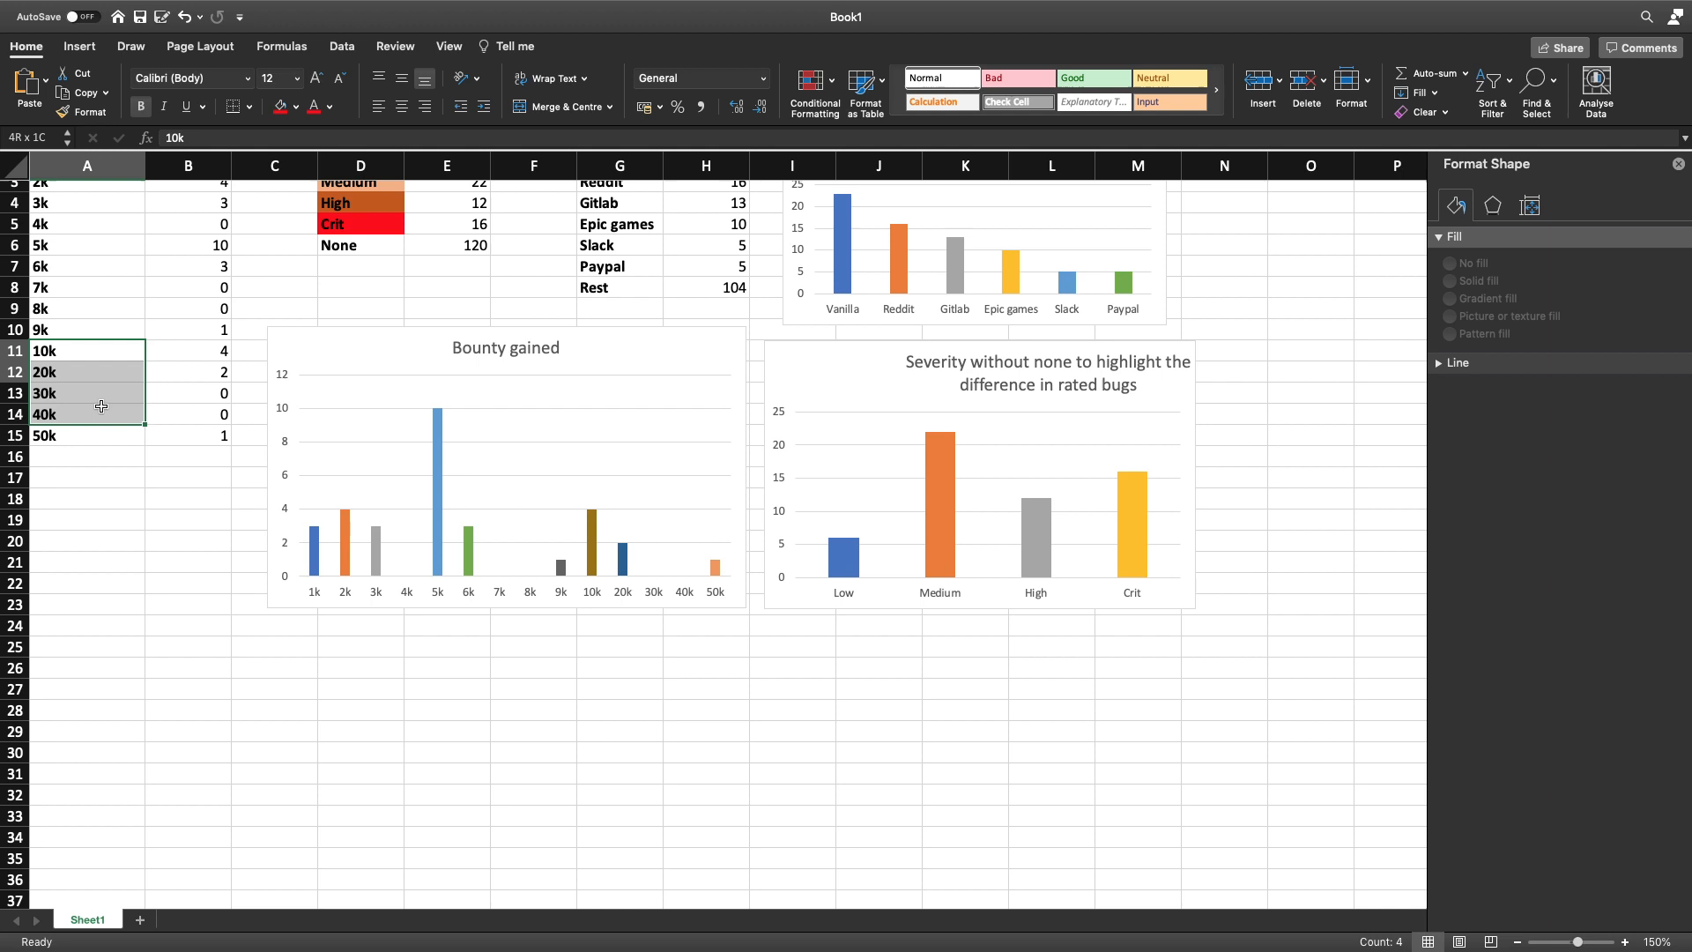
click(188, 371)
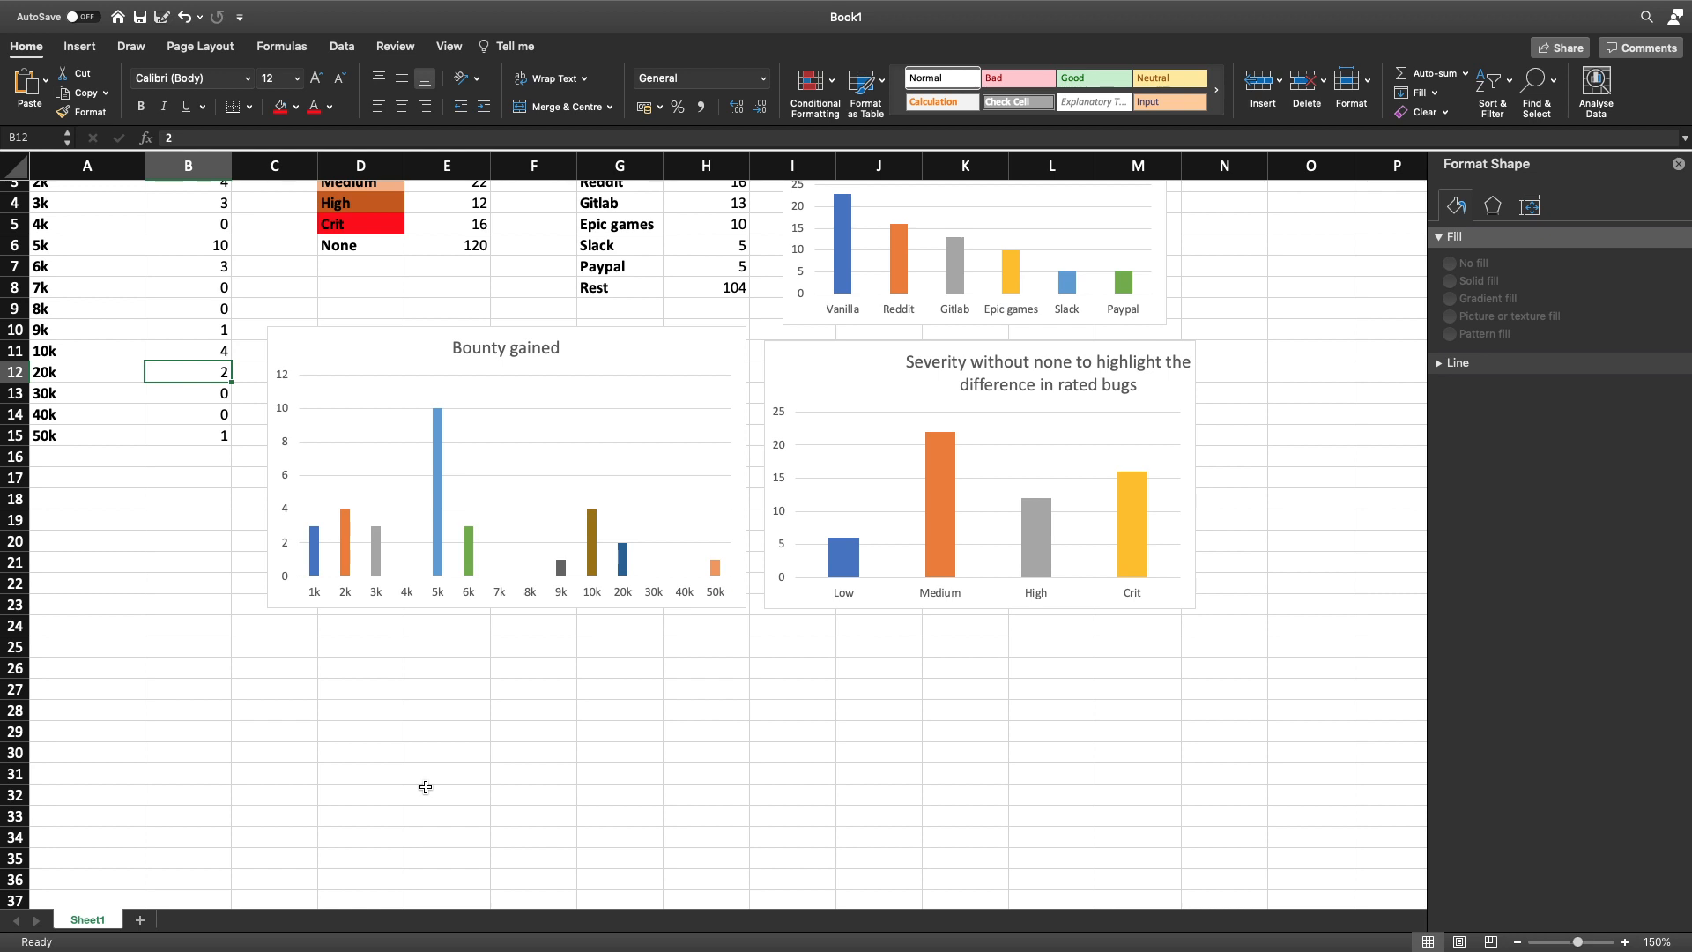
mouse_move(498, 529)
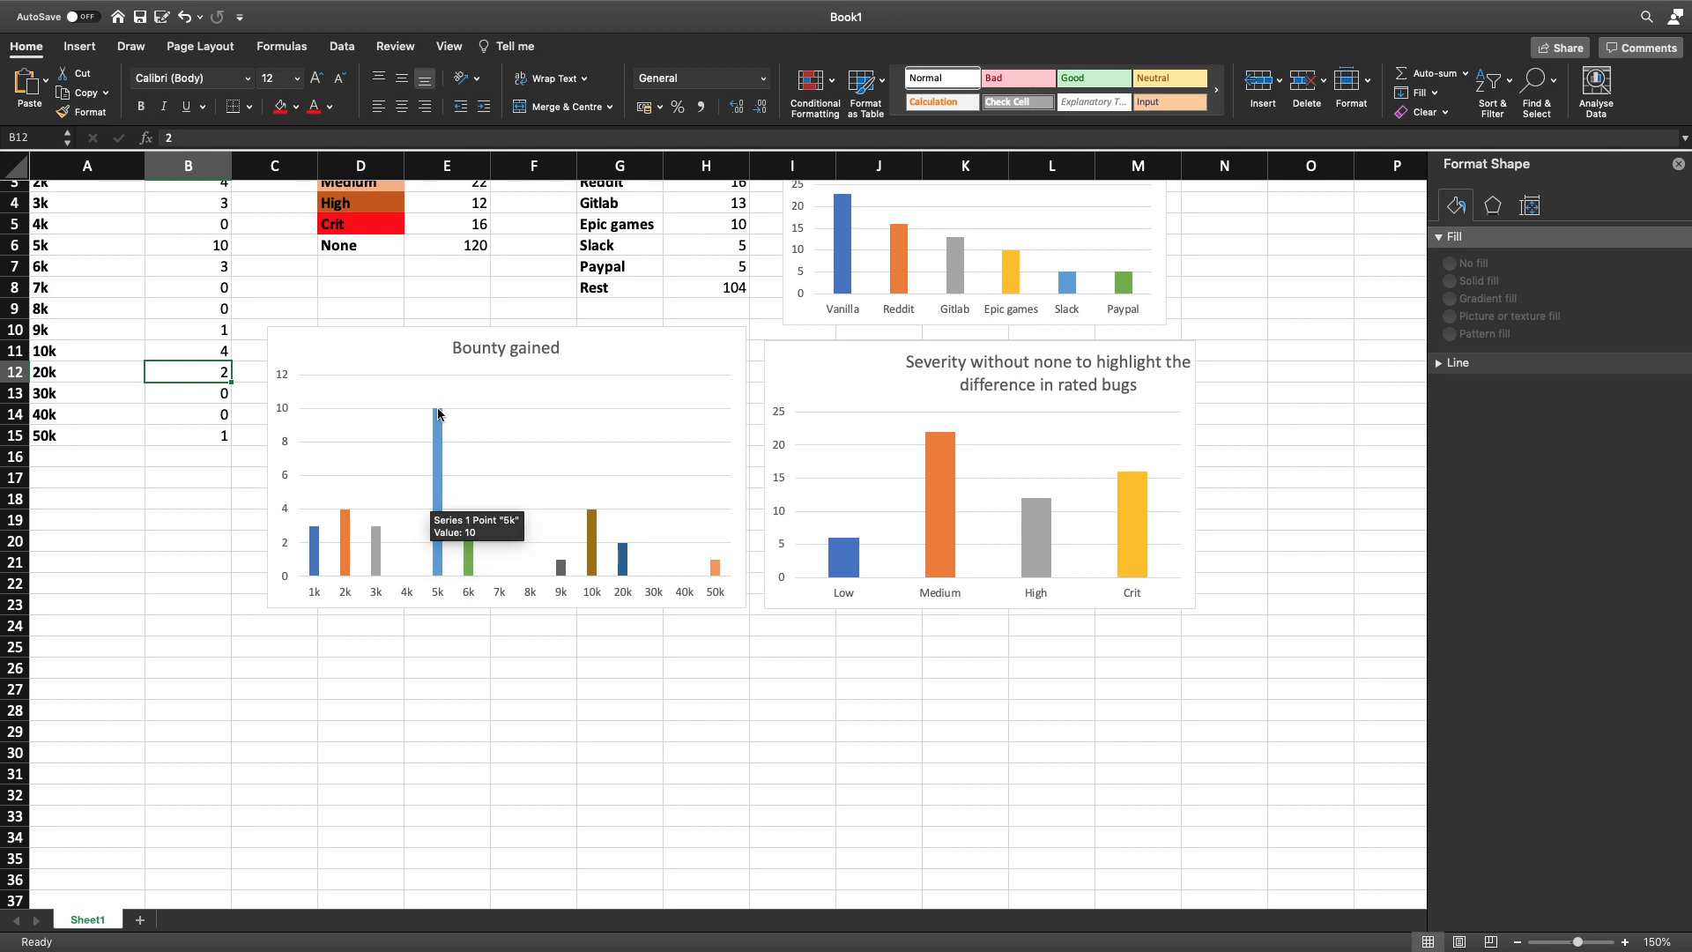
mouse_move(547, 544)
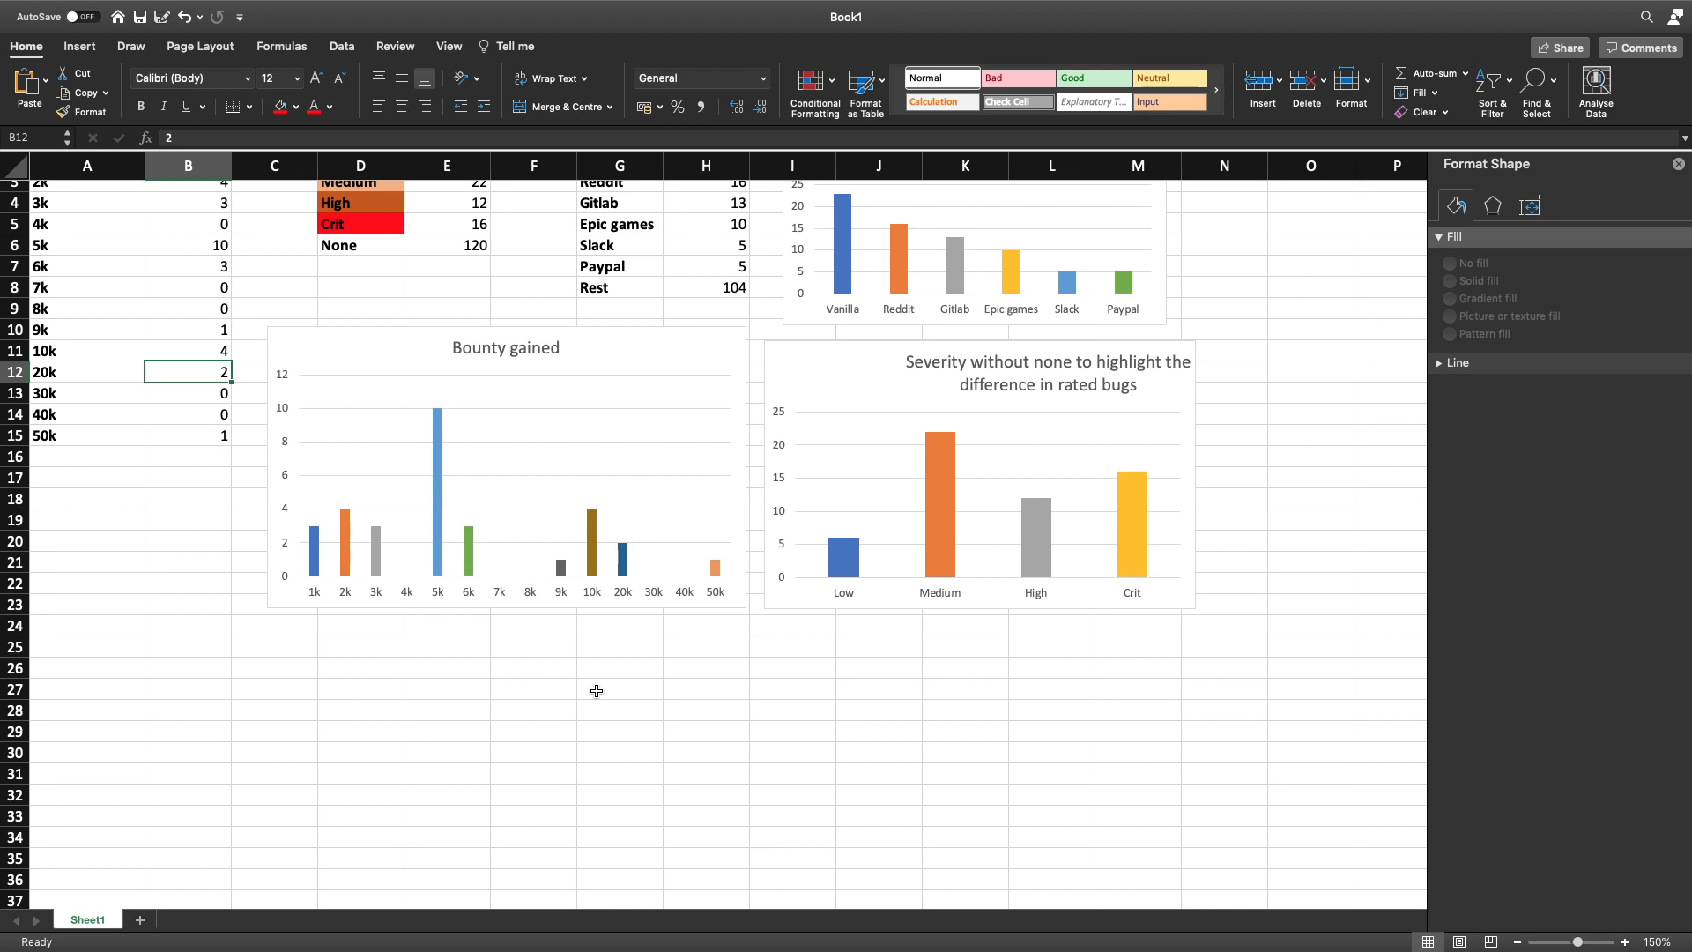
mouse_move(1104, 299)
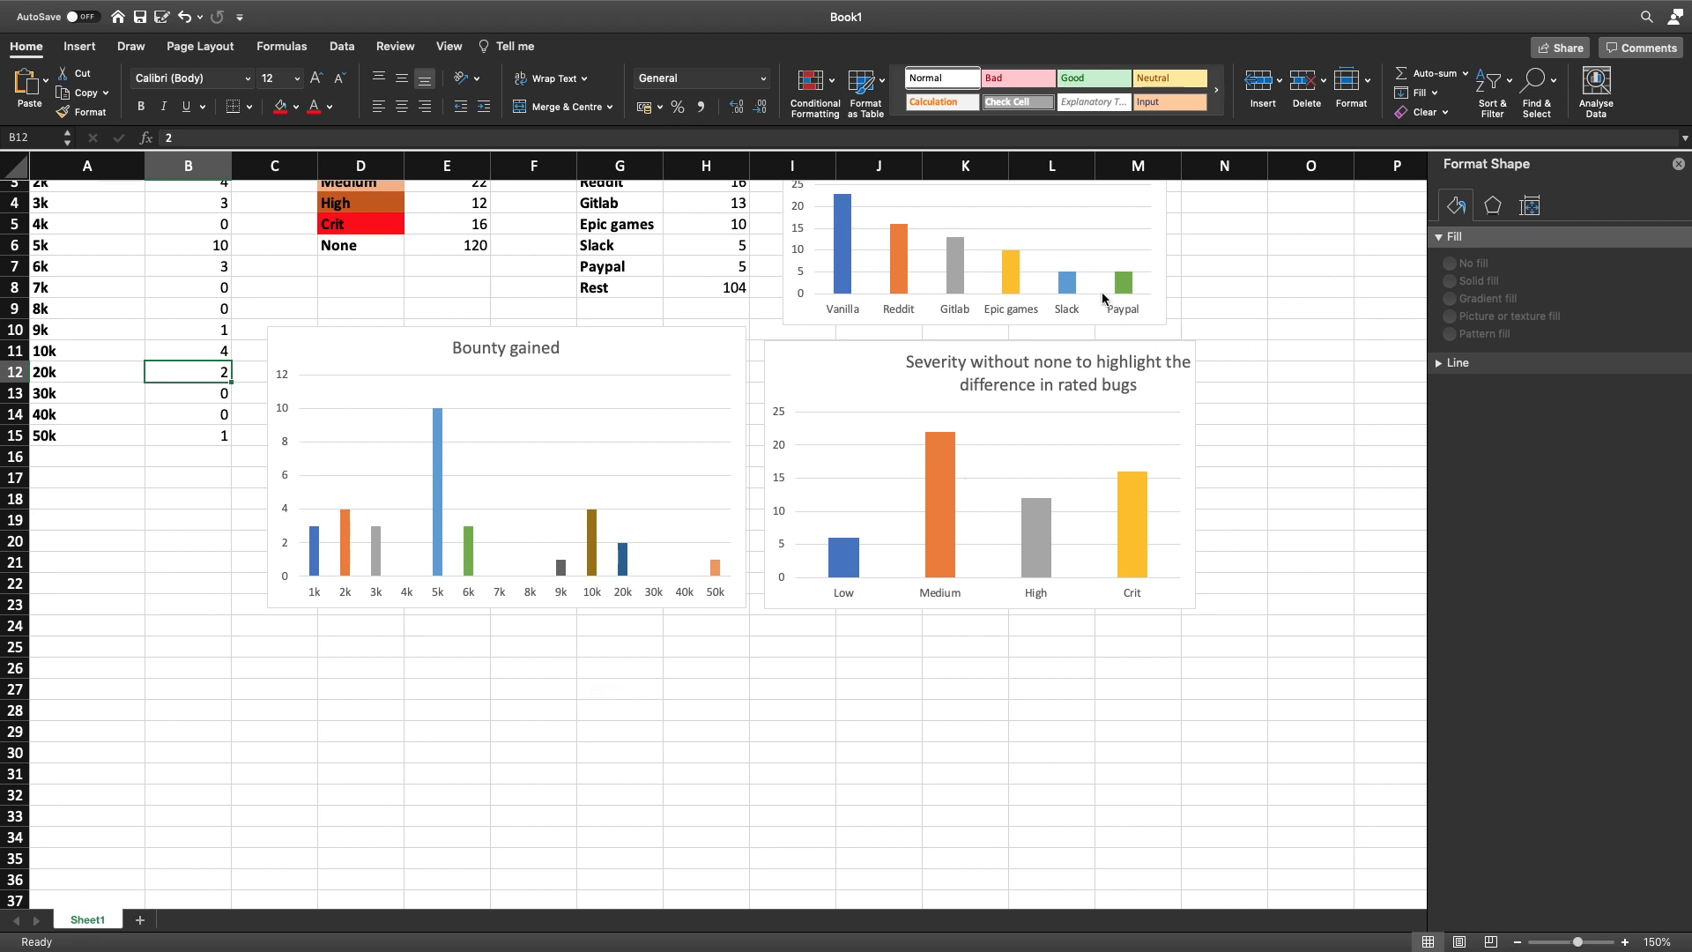
mouse_move(842, 550)
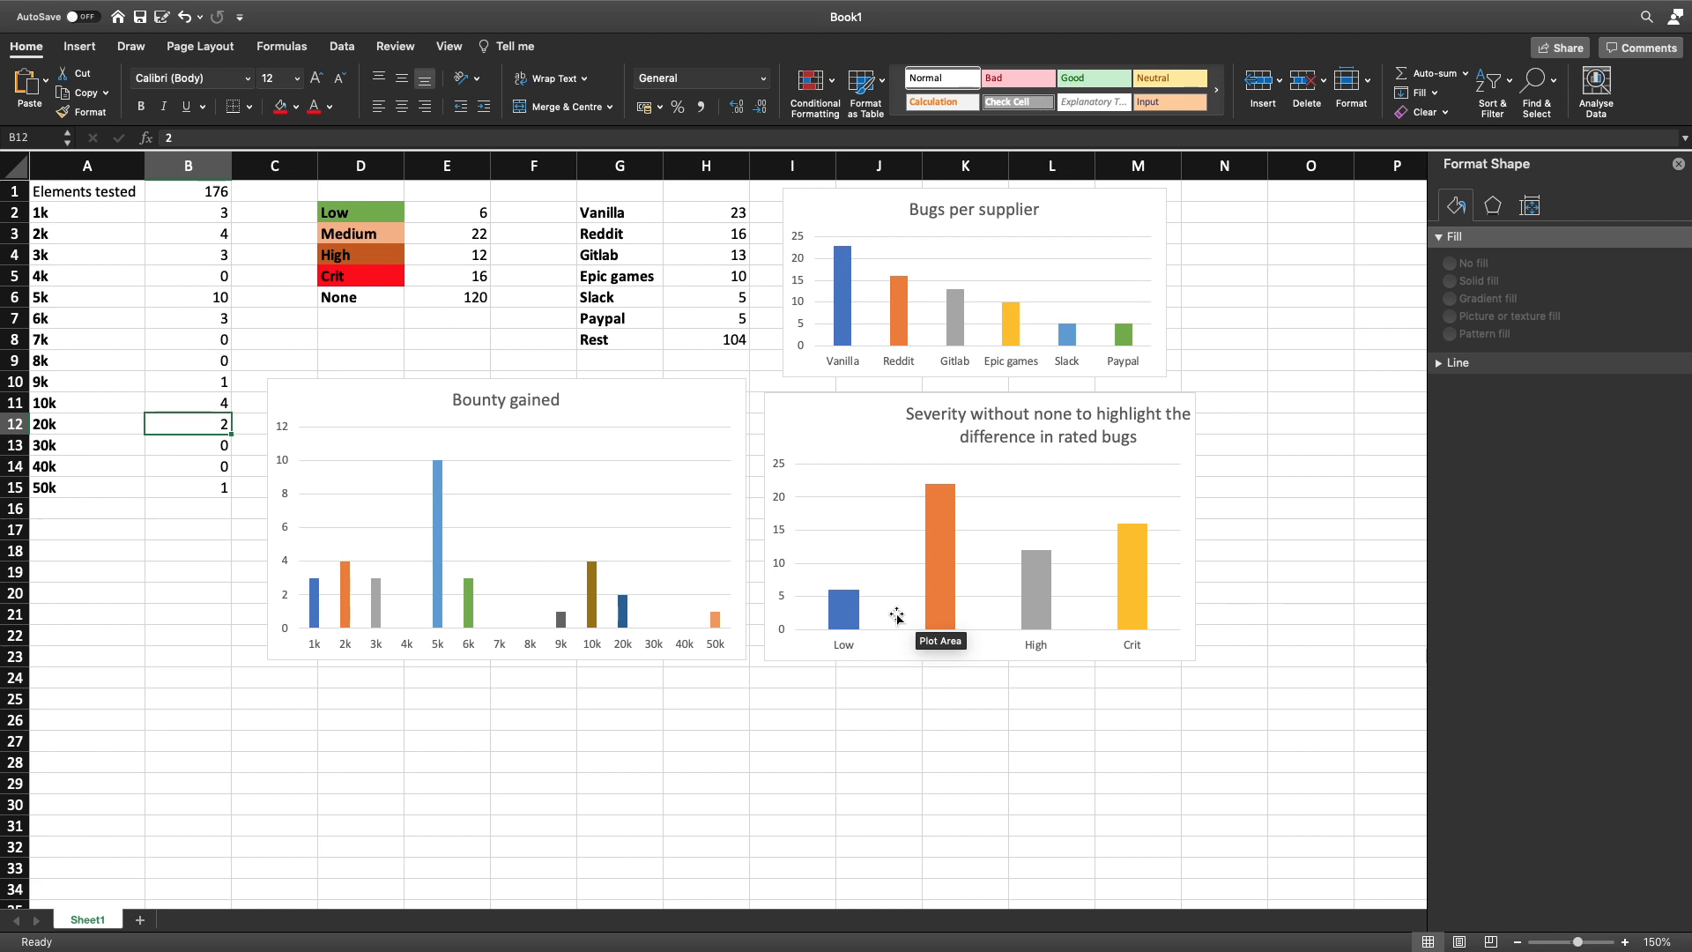
mouse_move(920, 701)
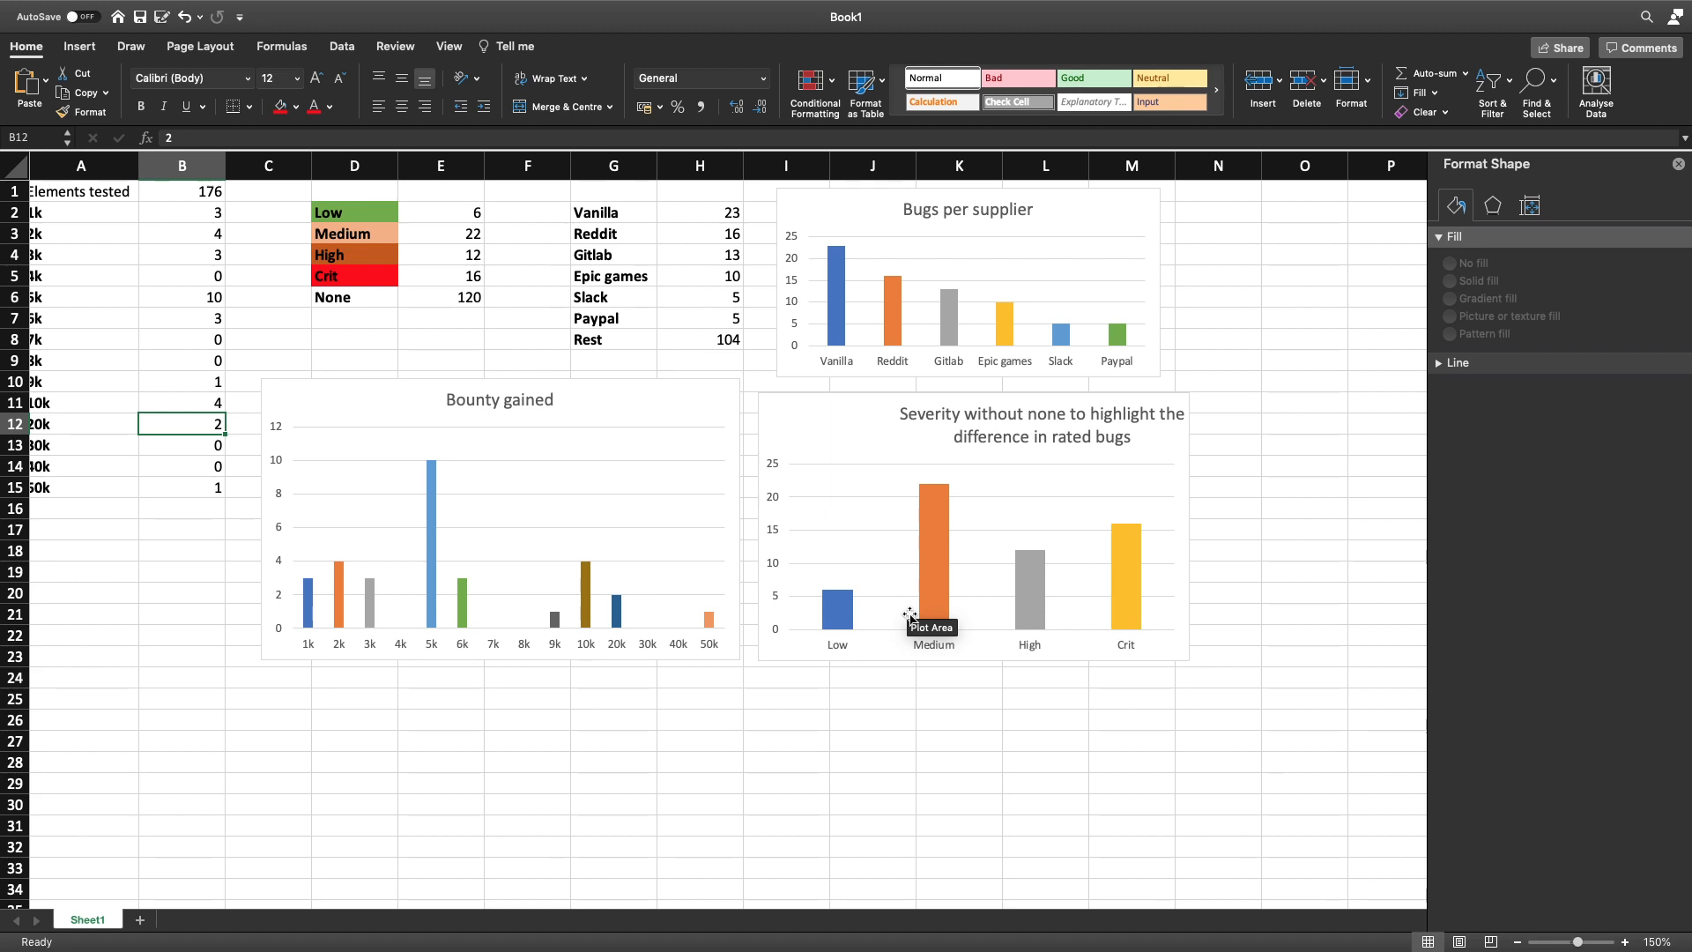
mouse_move(1122, 598)
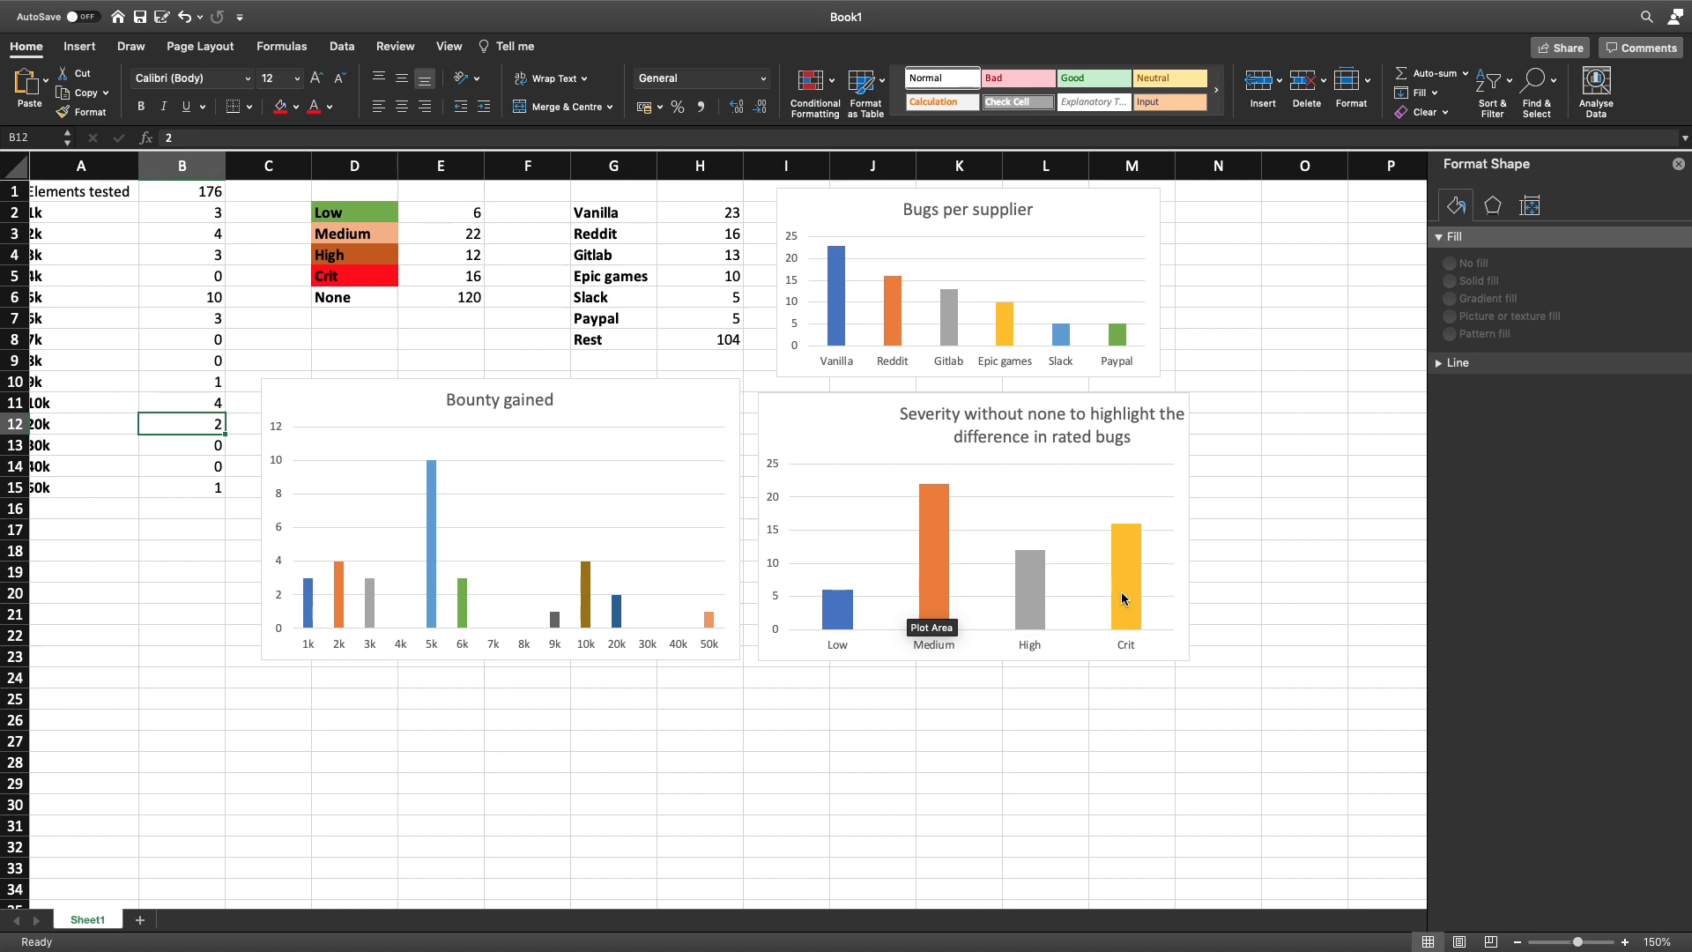
mouse_move(1047, 626)
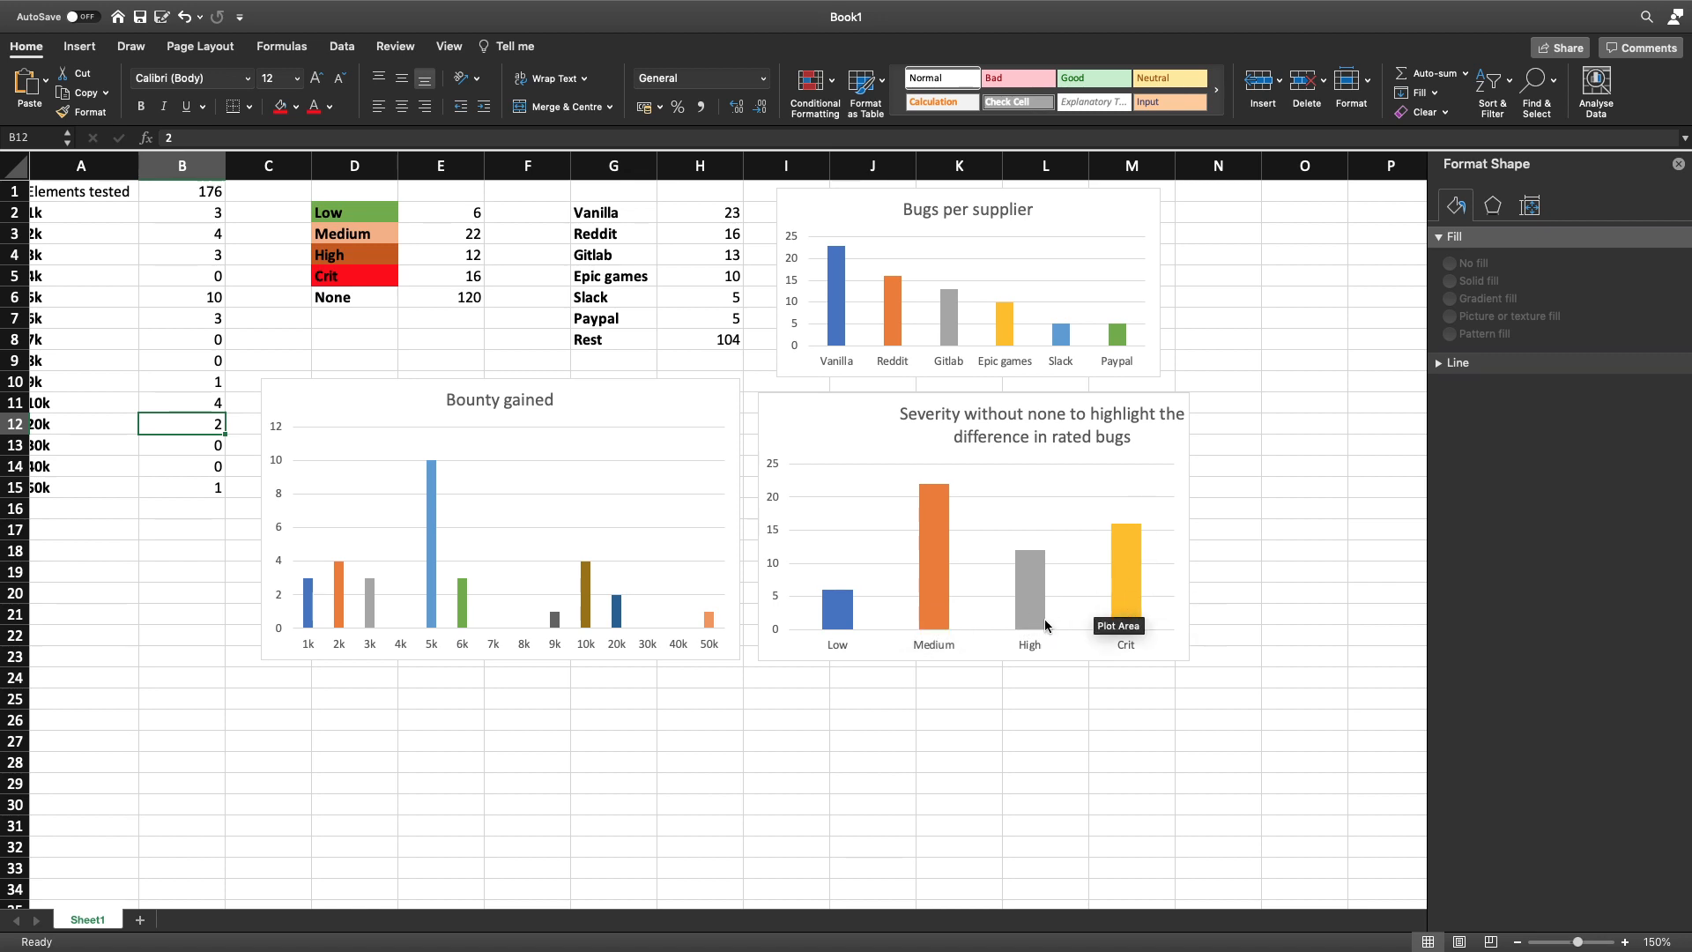